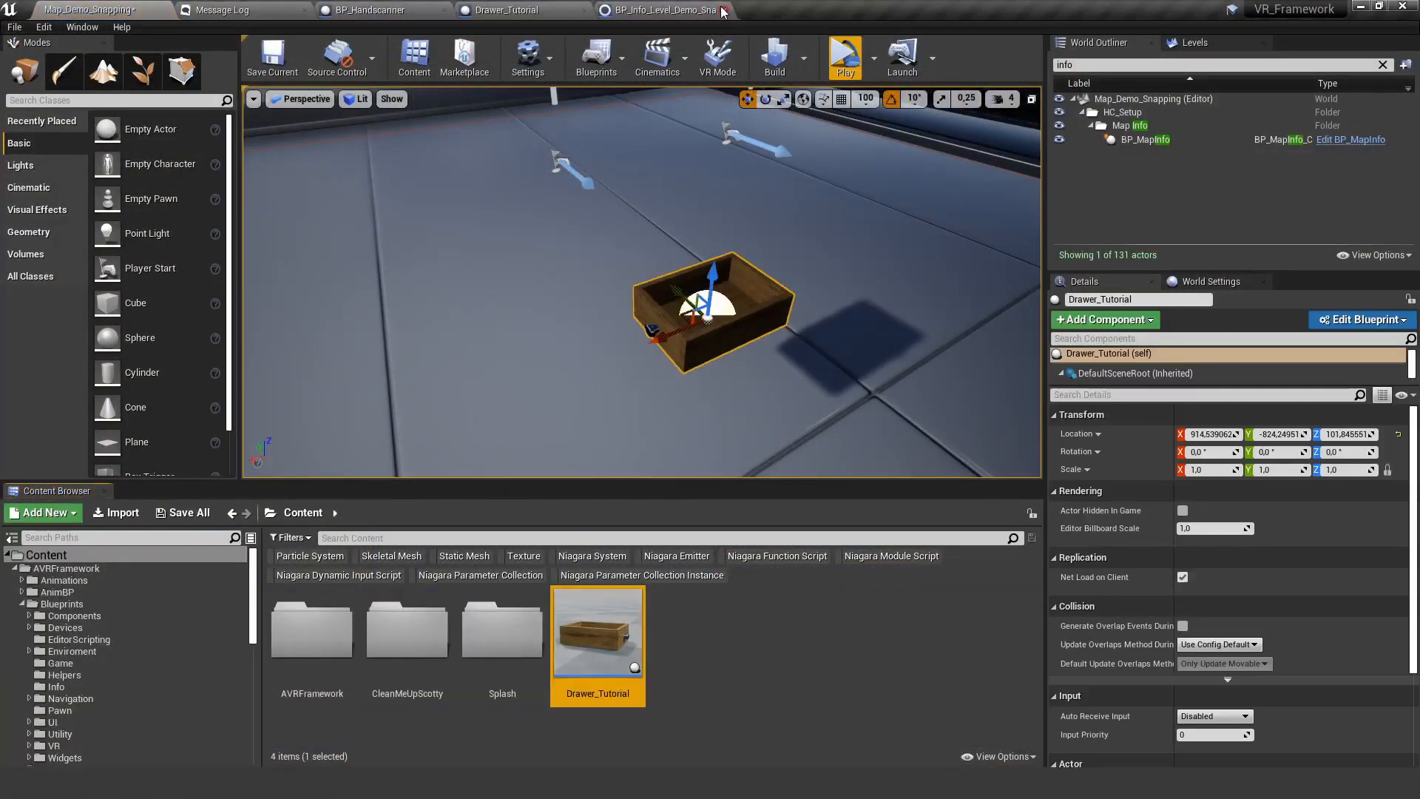
- Open the Drawer_Tutorial blueprint and switch to its Viewport tab
click(722, 9)
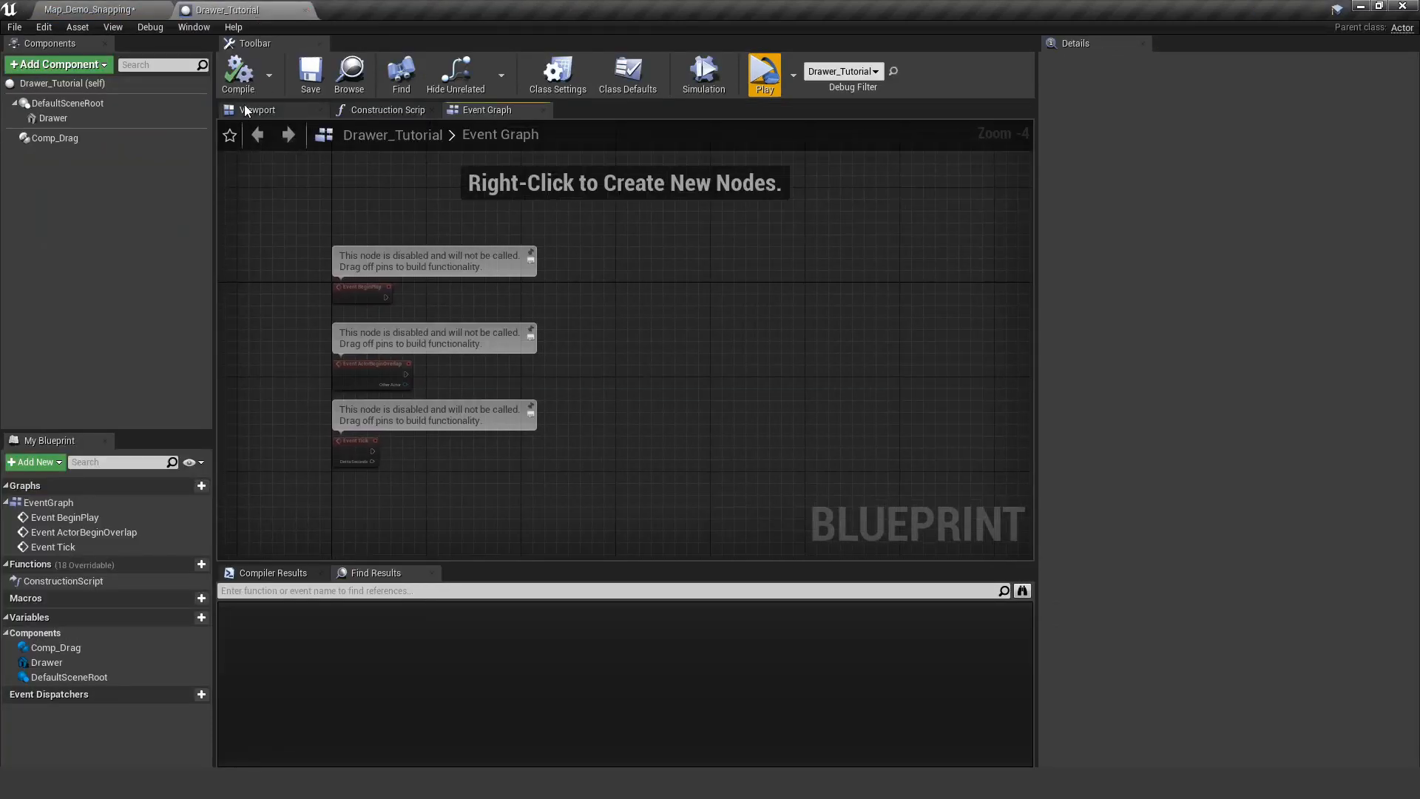
click(258, 109)
text(lat)
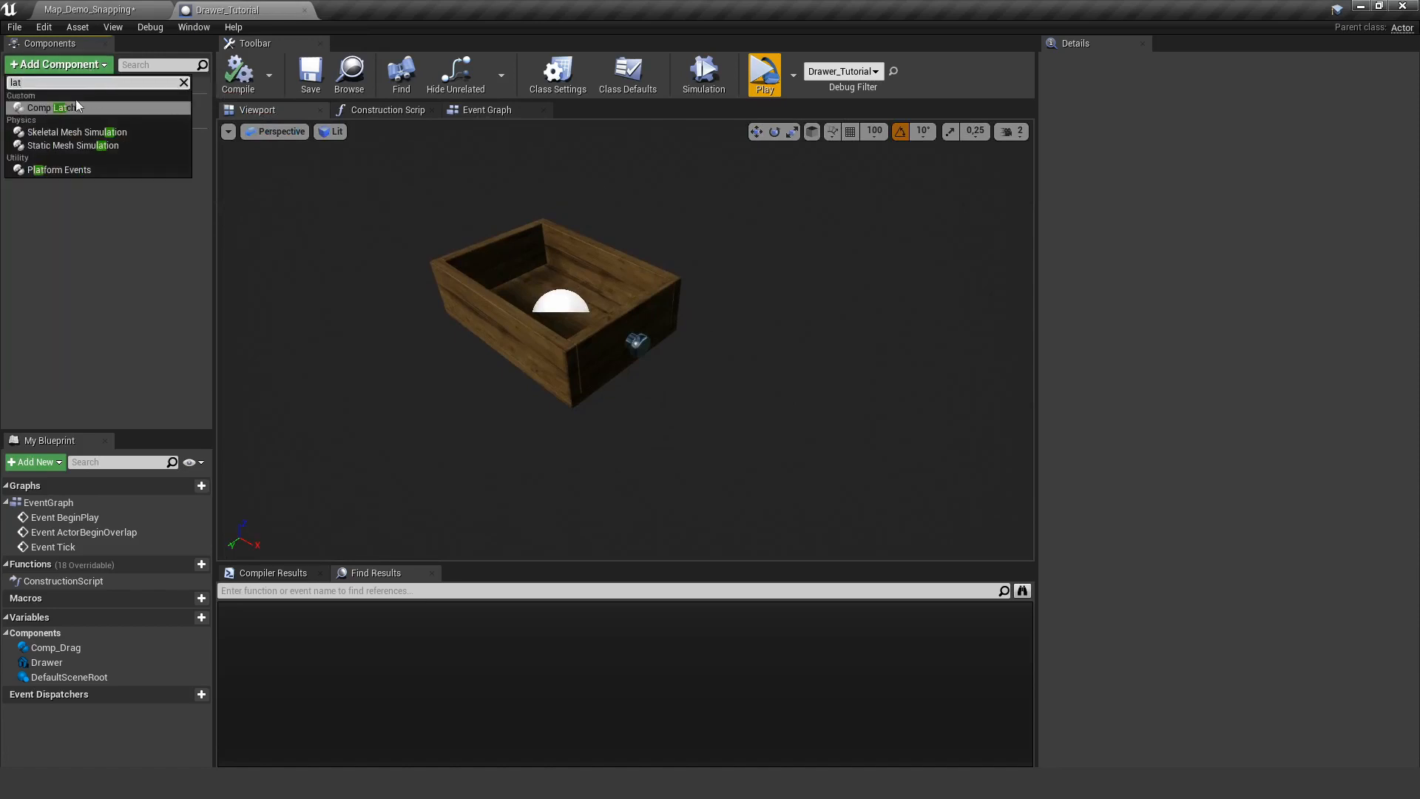
- Add Comp_Latch to Drawer_Tutorial from the Add Component list
click(52, 108)
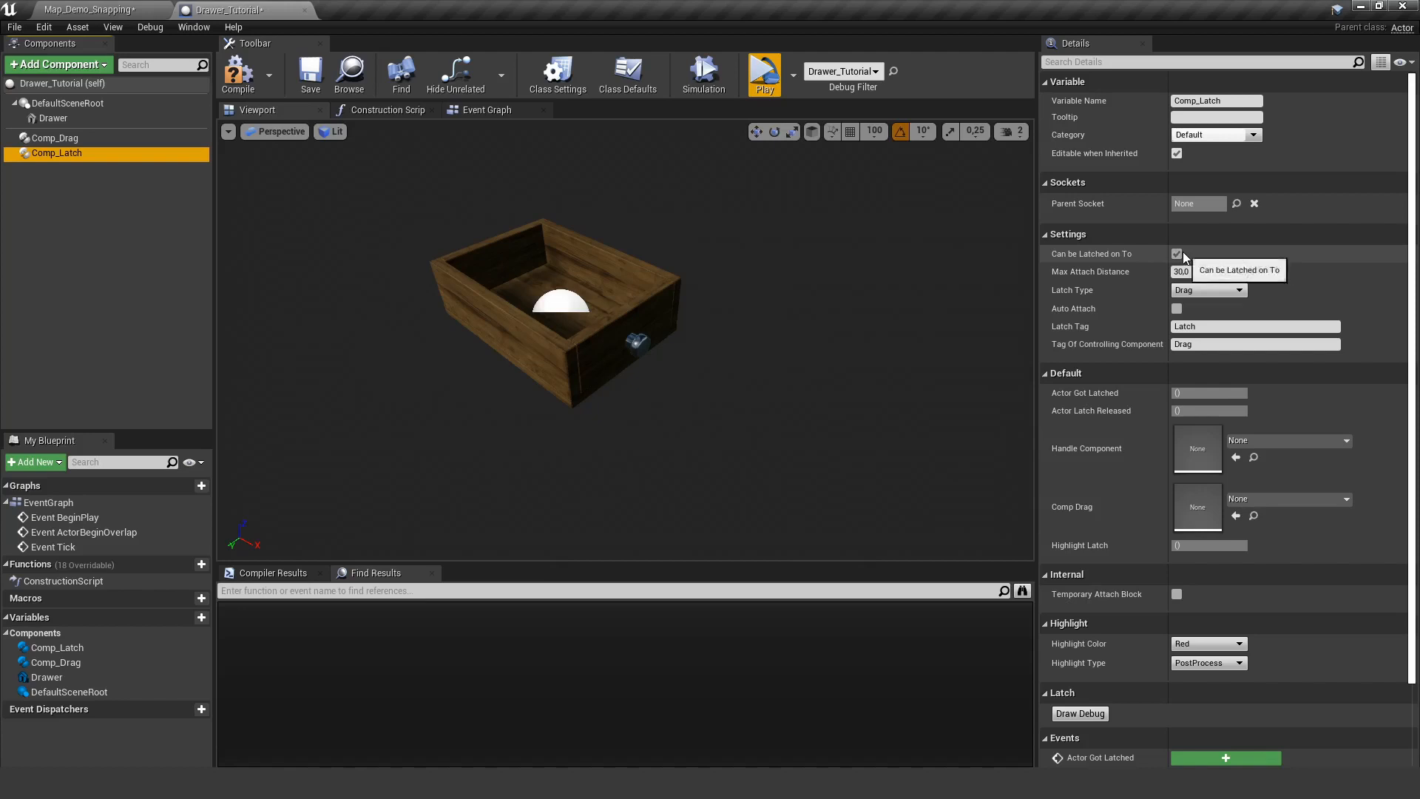
mouse_move(1205, 272)
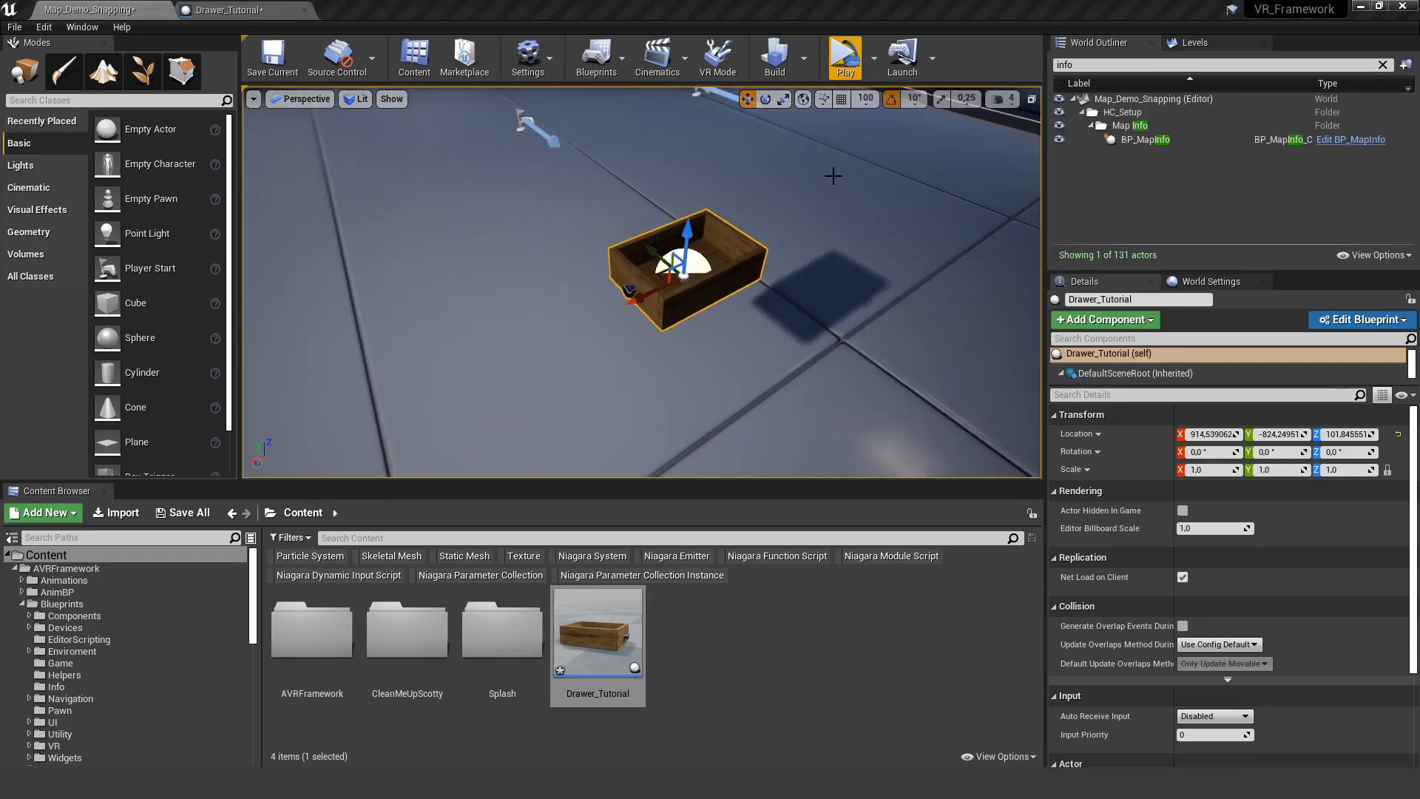
- Show the placed drawer's latch range with Draw Debug, then set Max Attach Distance to 10
click(844, 54)
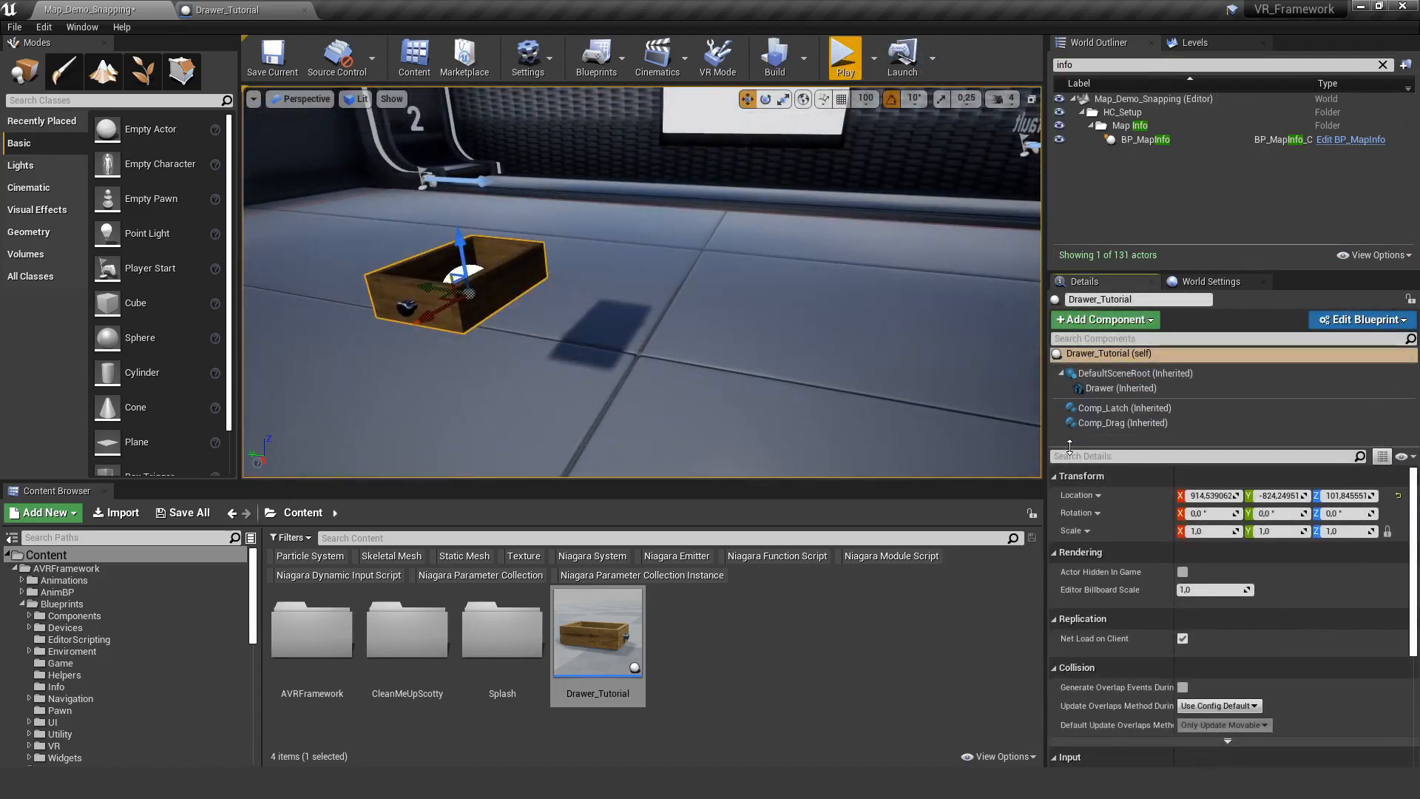
click(1123, 407)
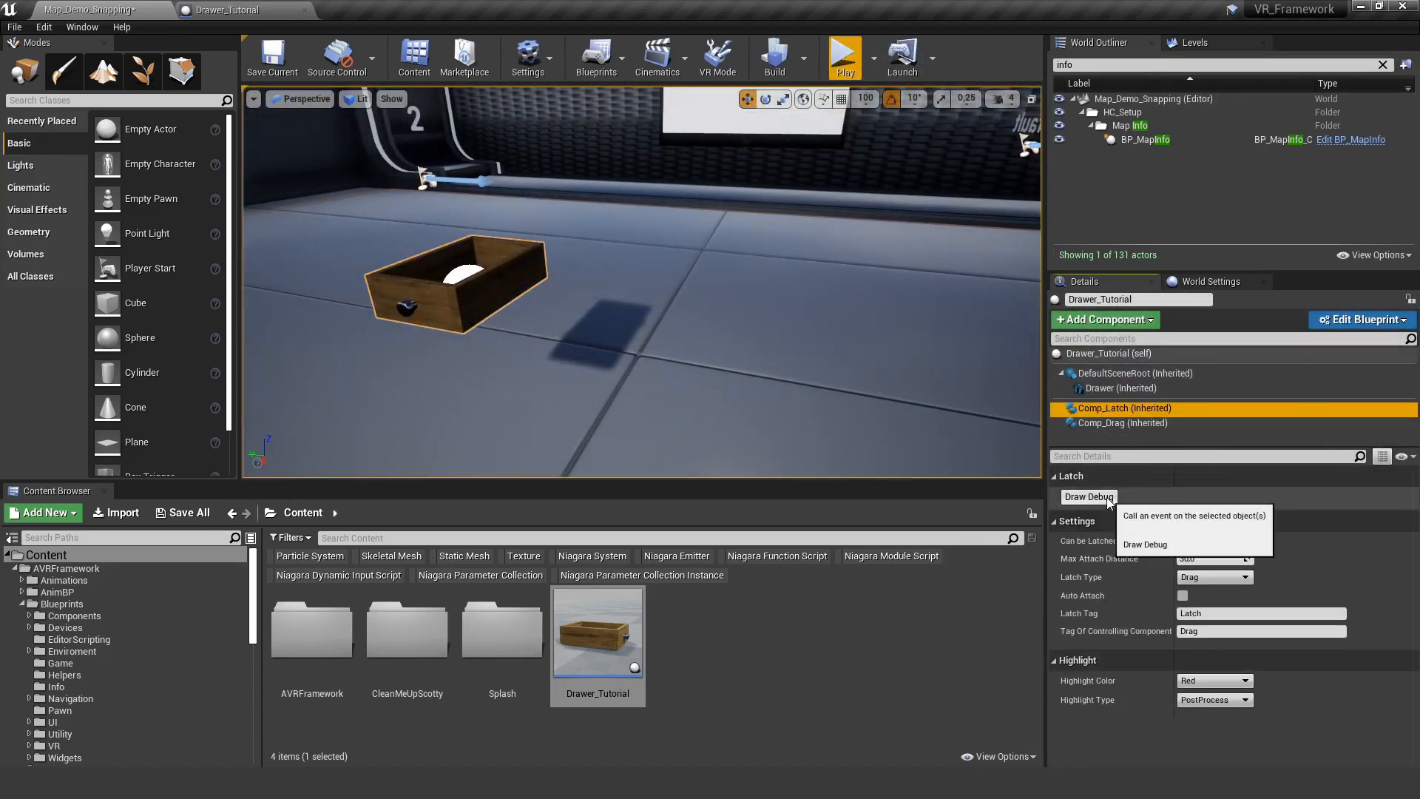
click(1088, 496)
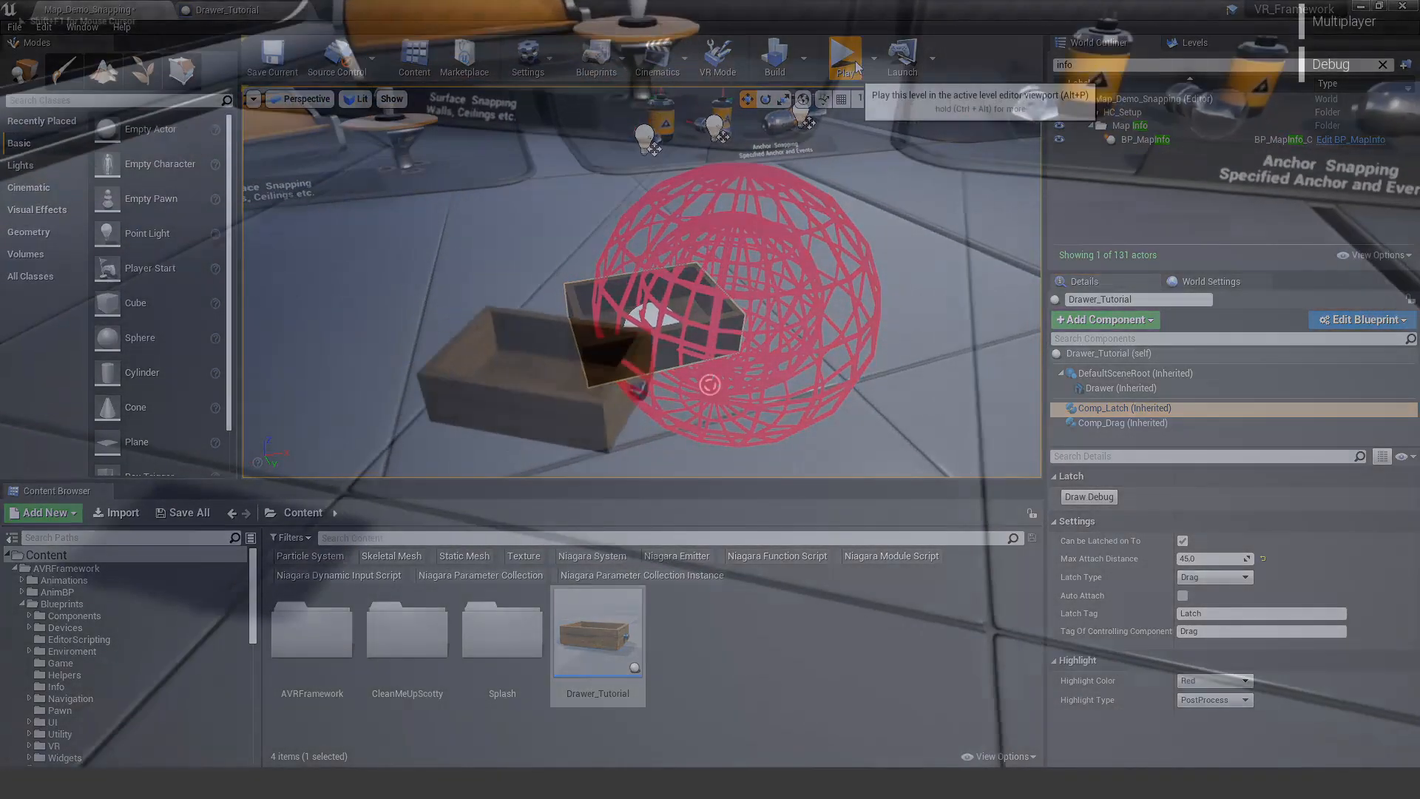
click(843, 56)
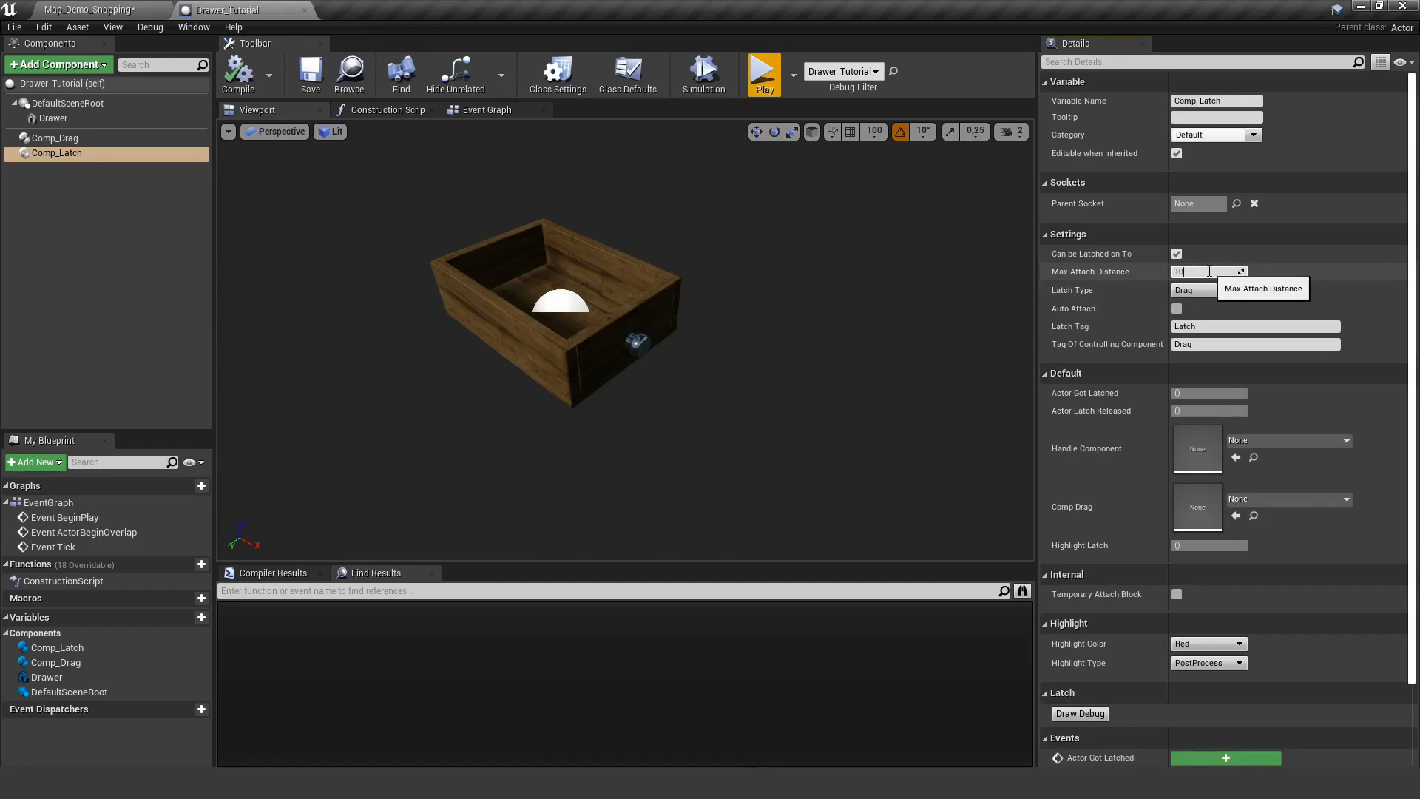
- Compile and save Drawer_Tutorial with Comp_Latch's attach distance at 10
click(309, 74)
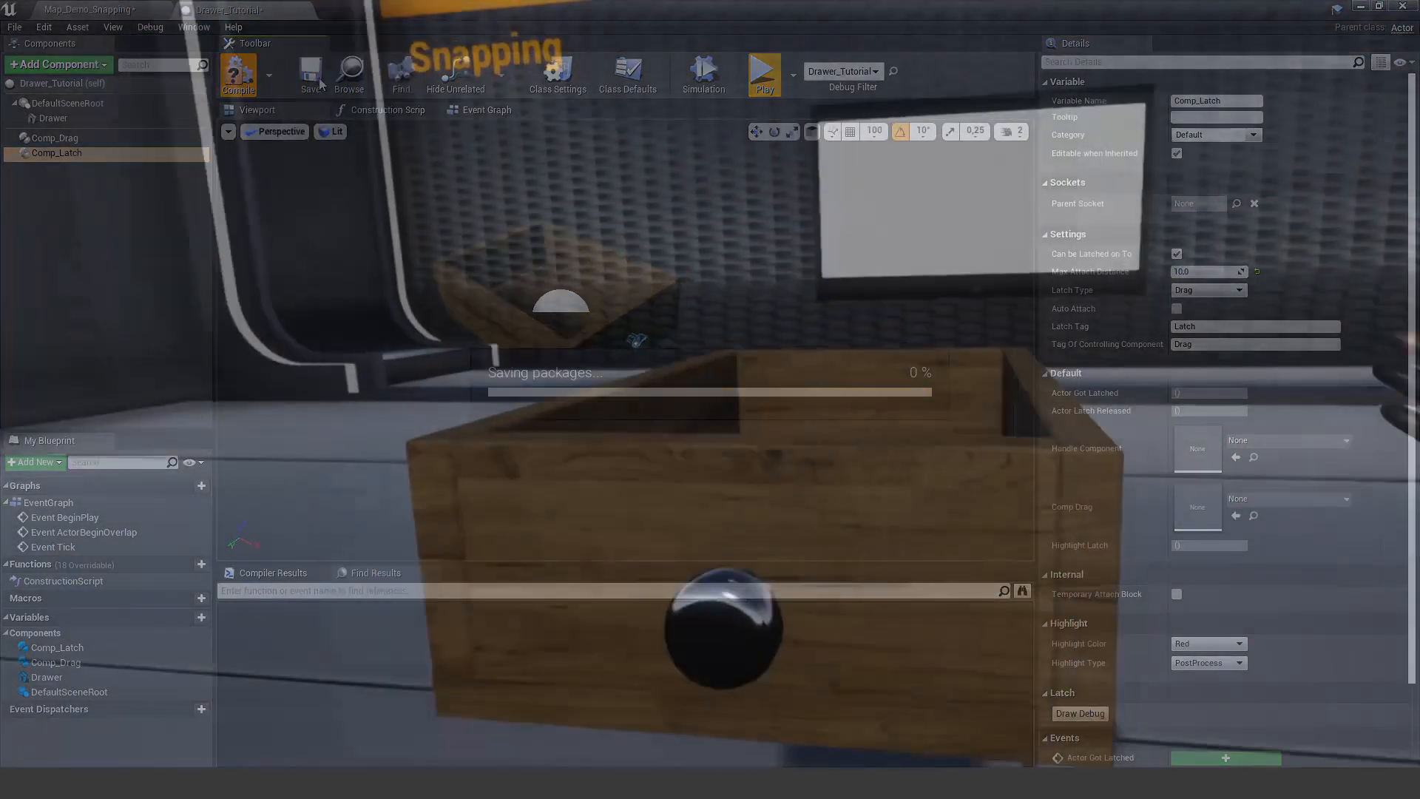
click(763, 70)
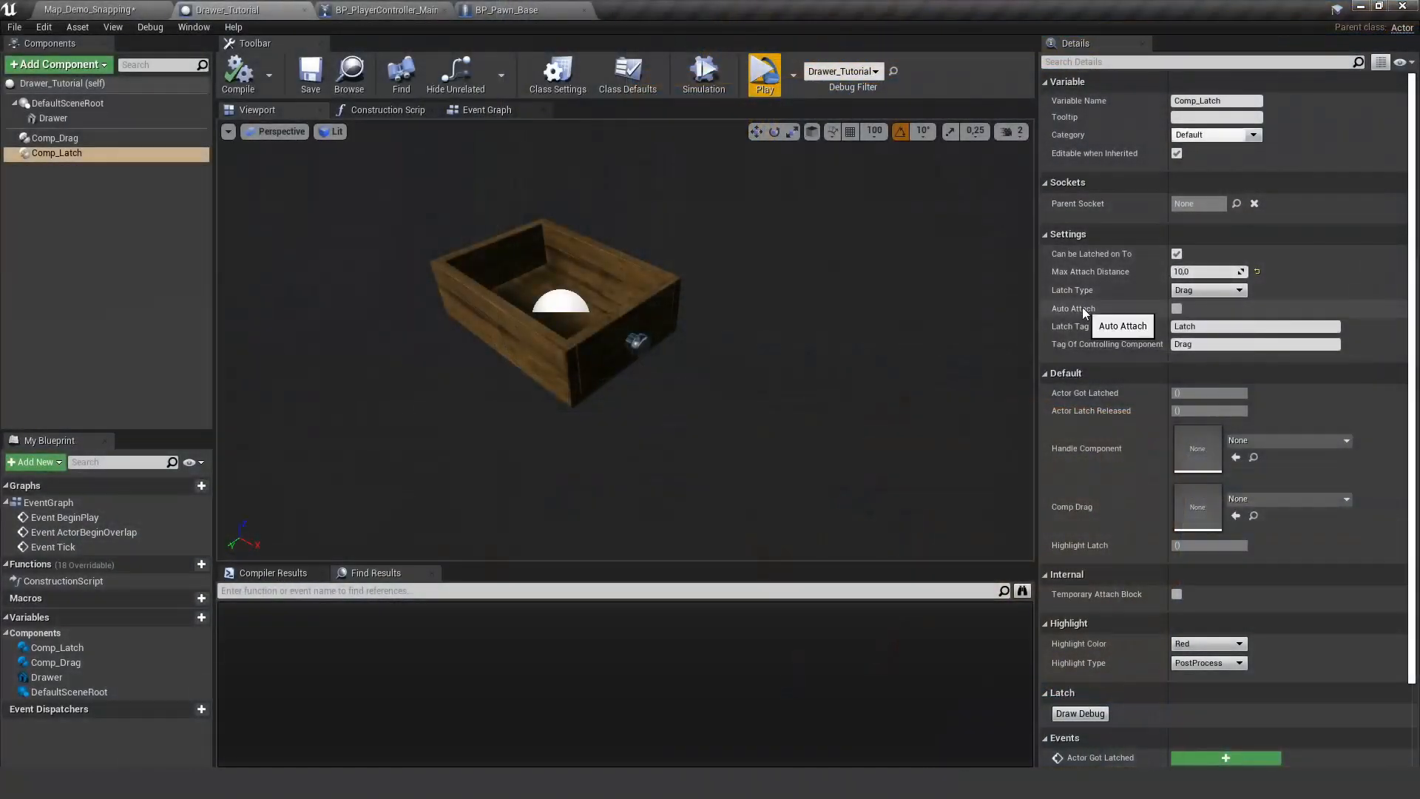
- Tick Auto Attach in Comp_Latch's Settings section of the drawer blueprint
click(1177, 308)
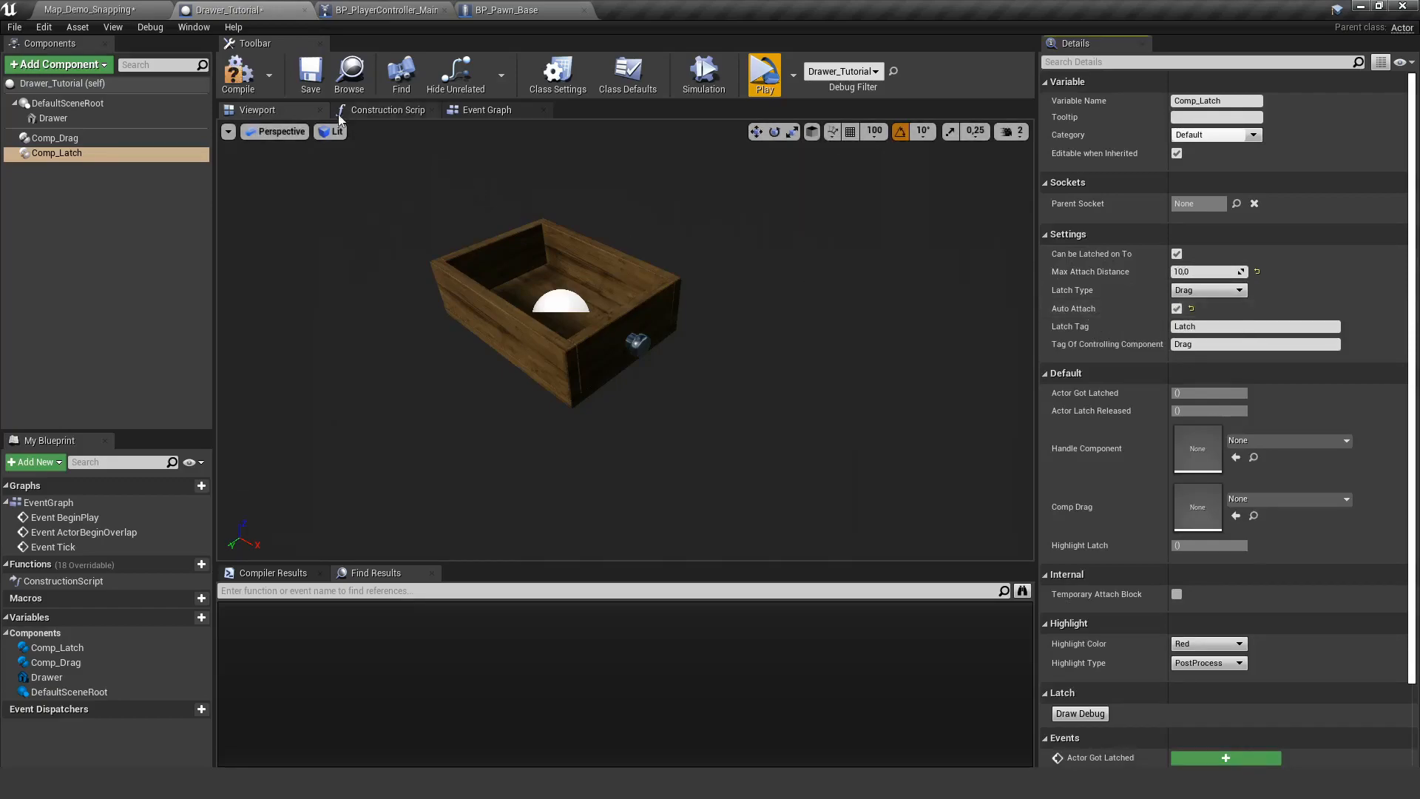
click(763, 74)
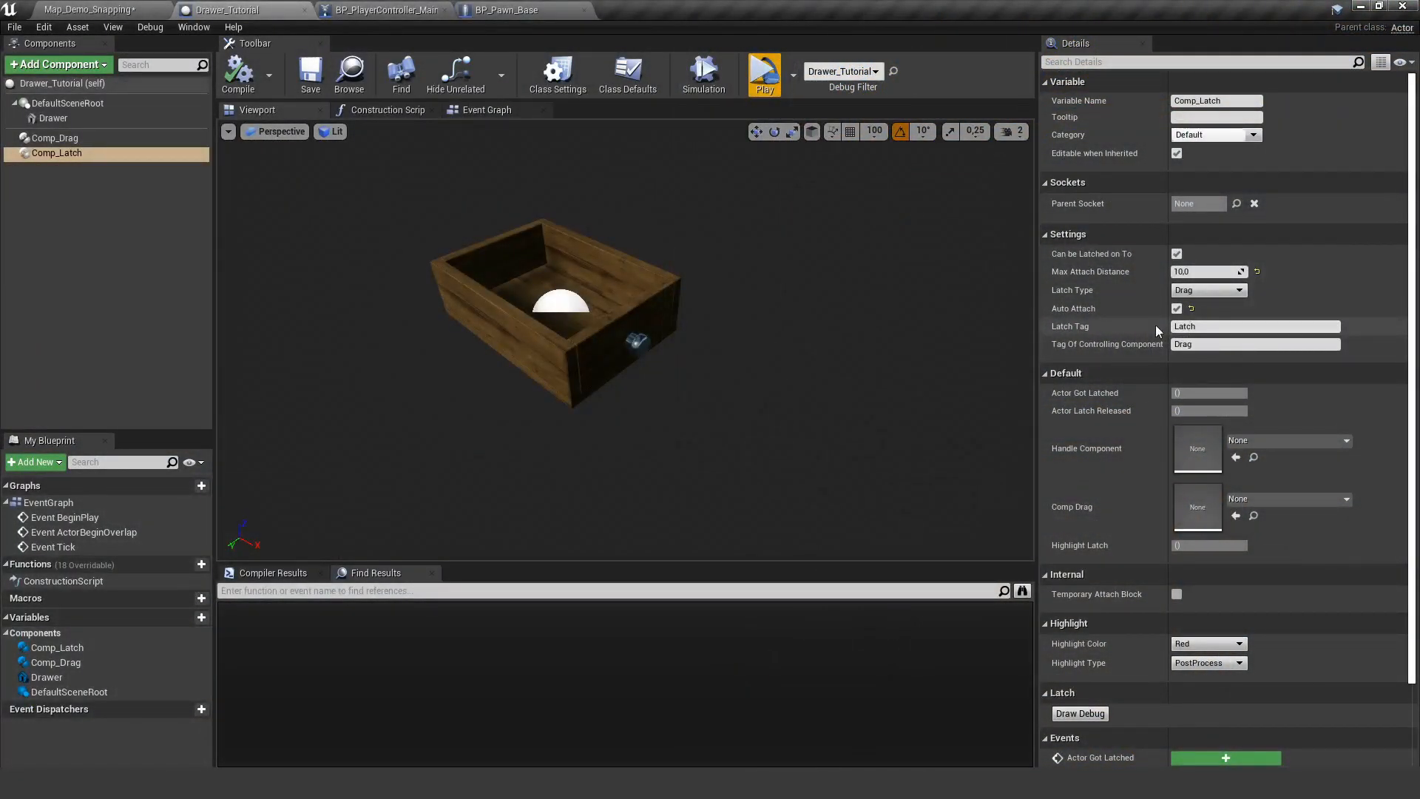
click(1255, 326)
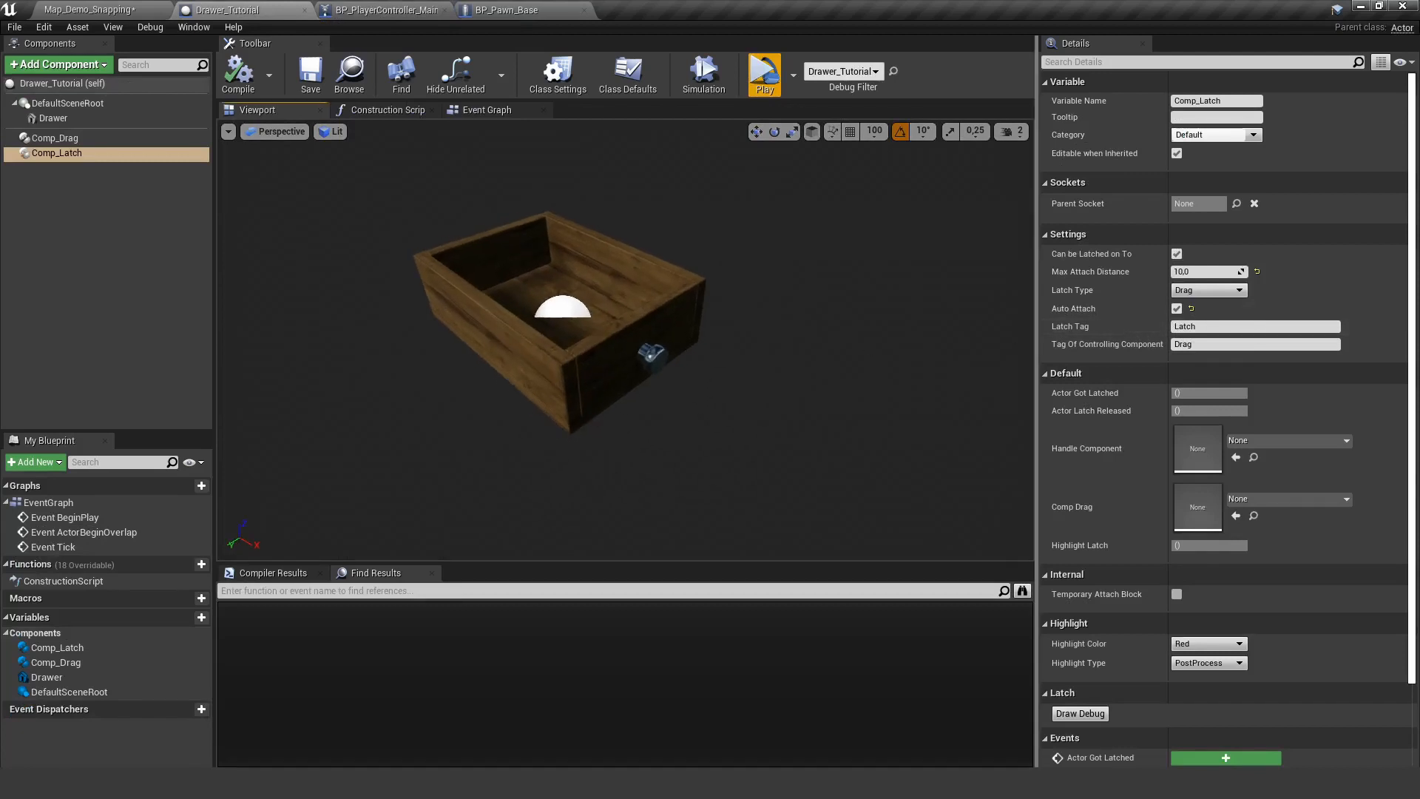
- Review Drawer's Component Tags and Comp_Latch and Comp_Drag settings, then open SM_Drawer
click(54, 119)
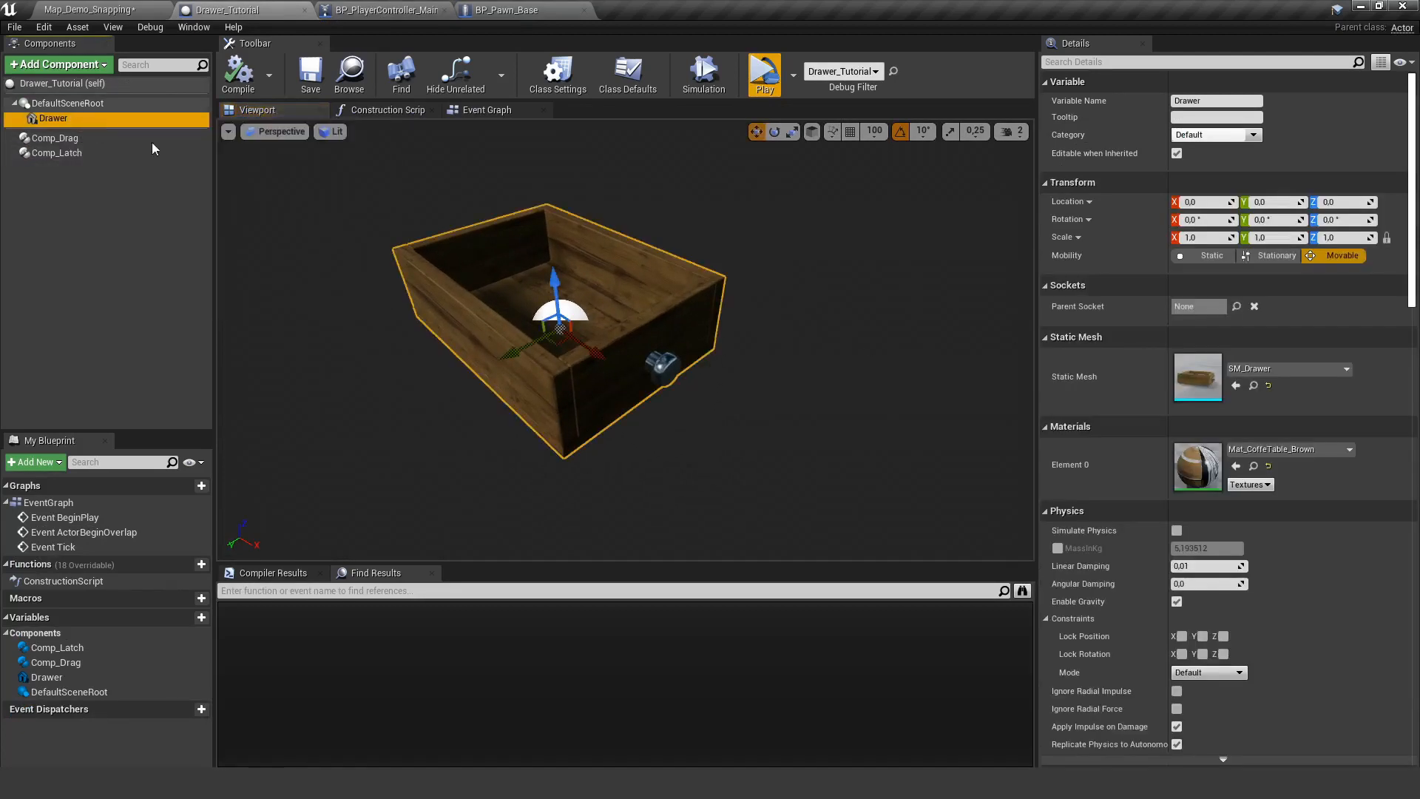
scroll(down, 3)
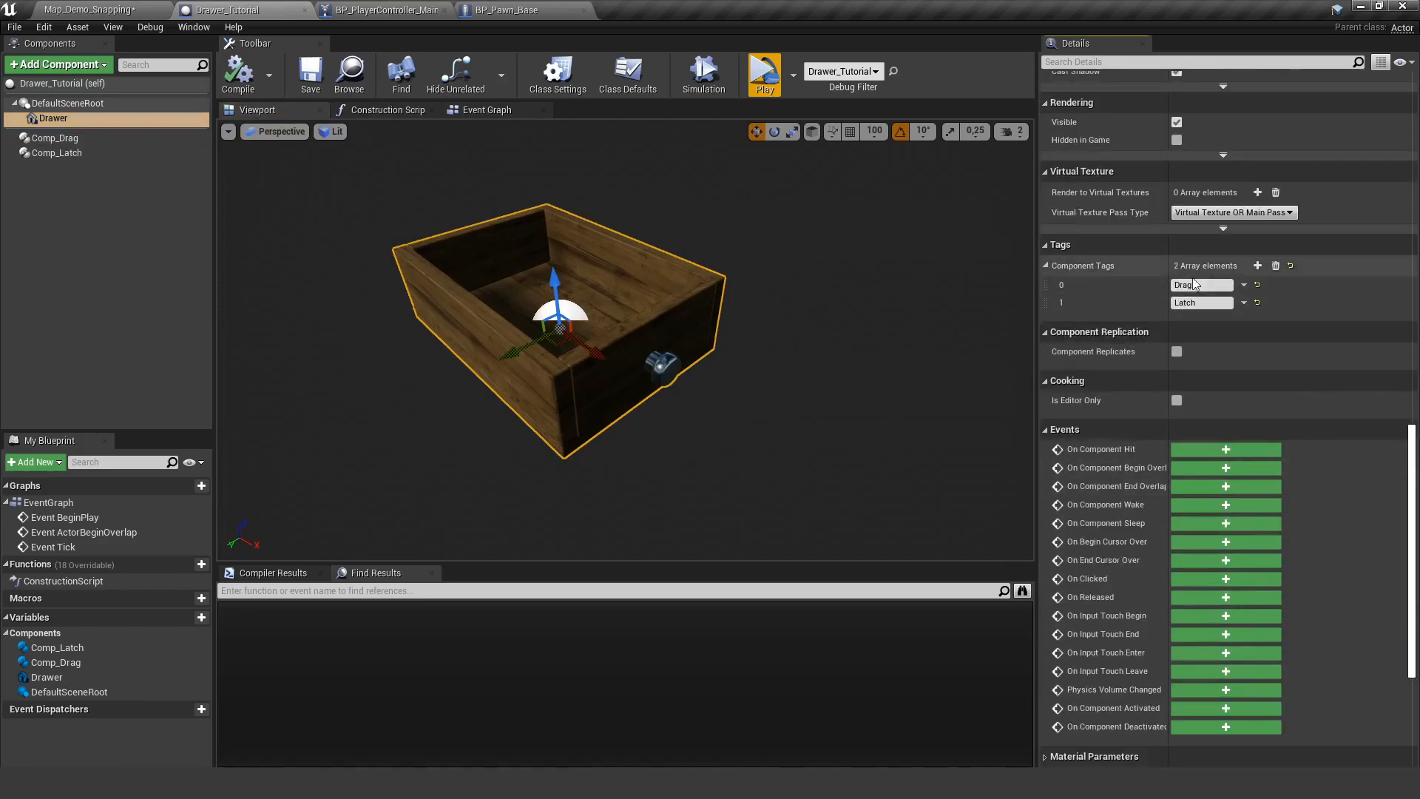
mouse_move(59, 154)
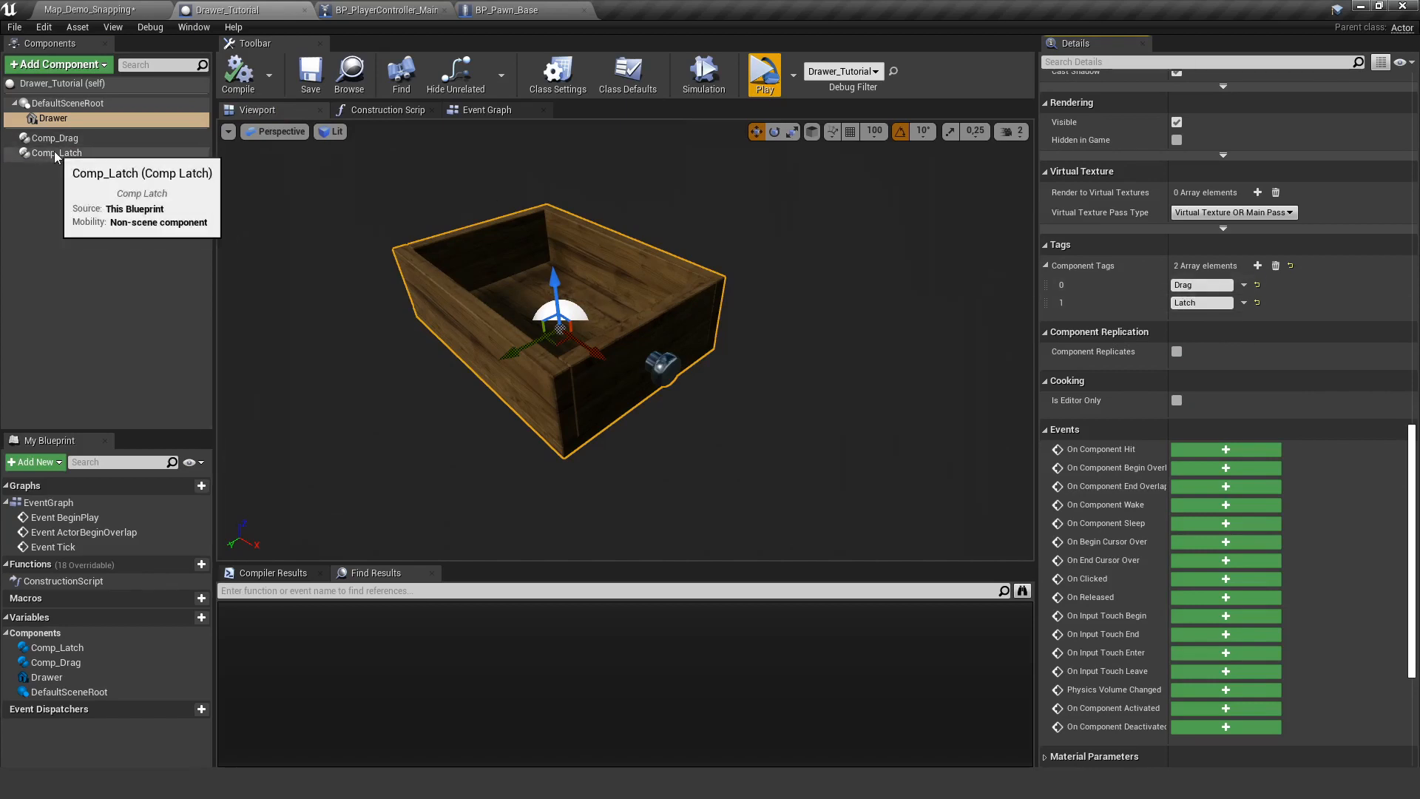
click(59, 153)
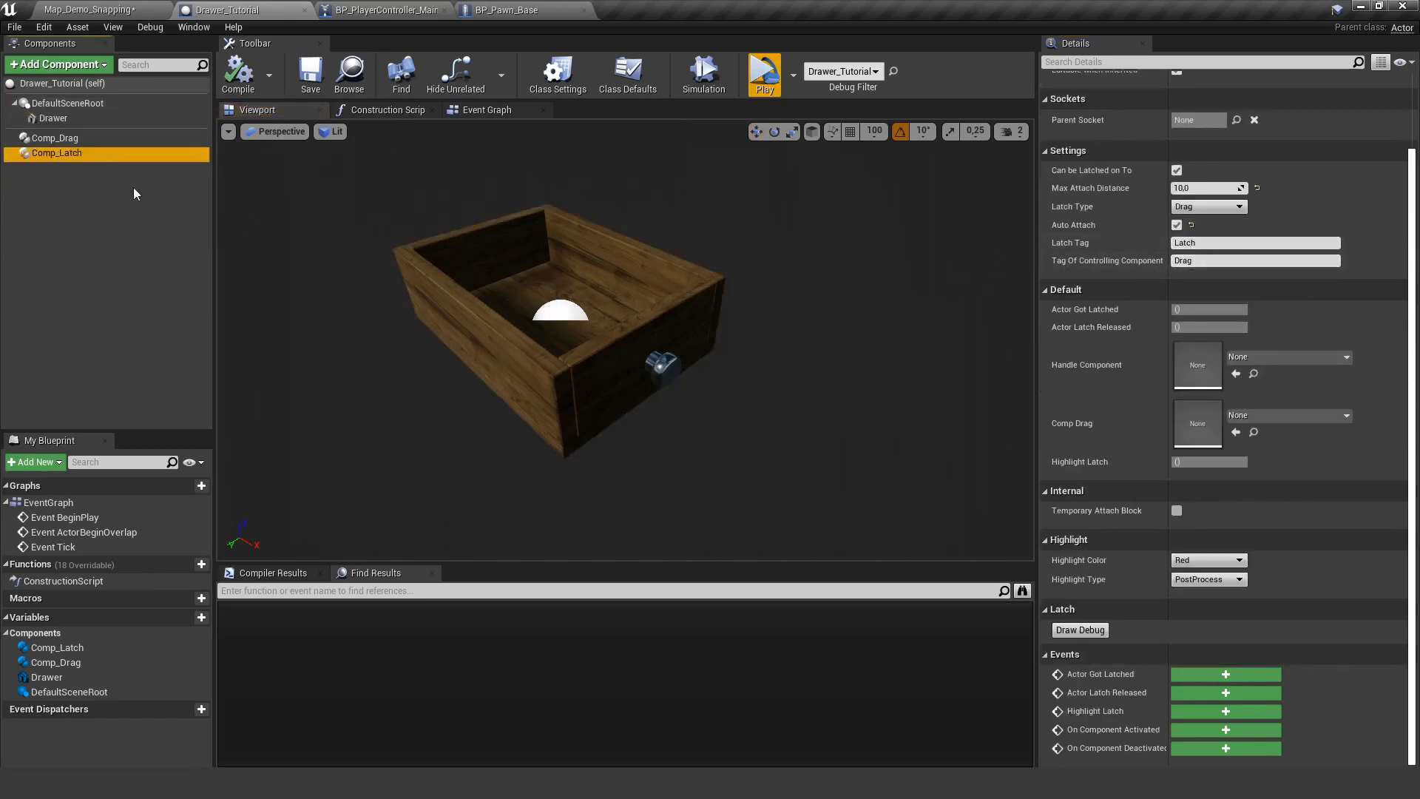
click(56, 137)
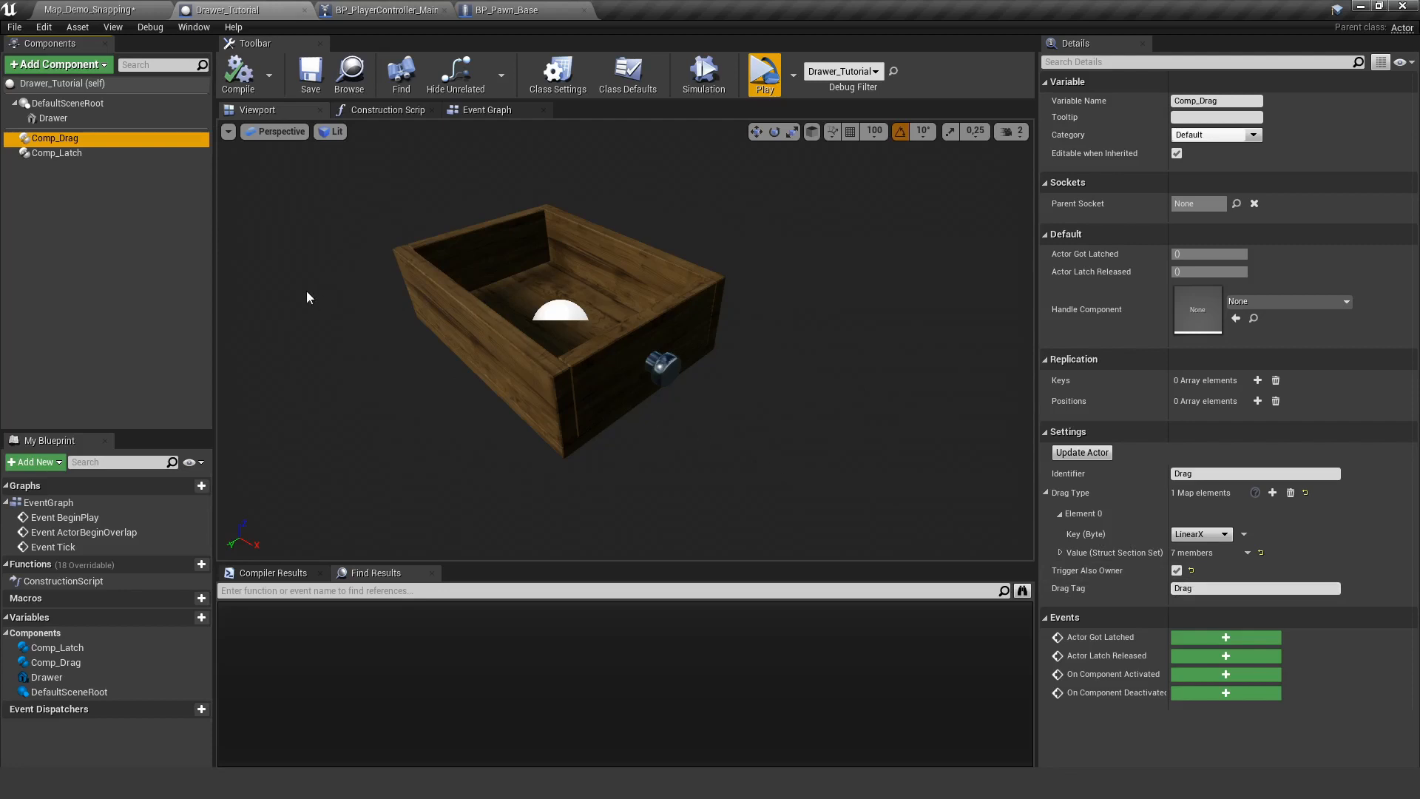
click(57, 153)
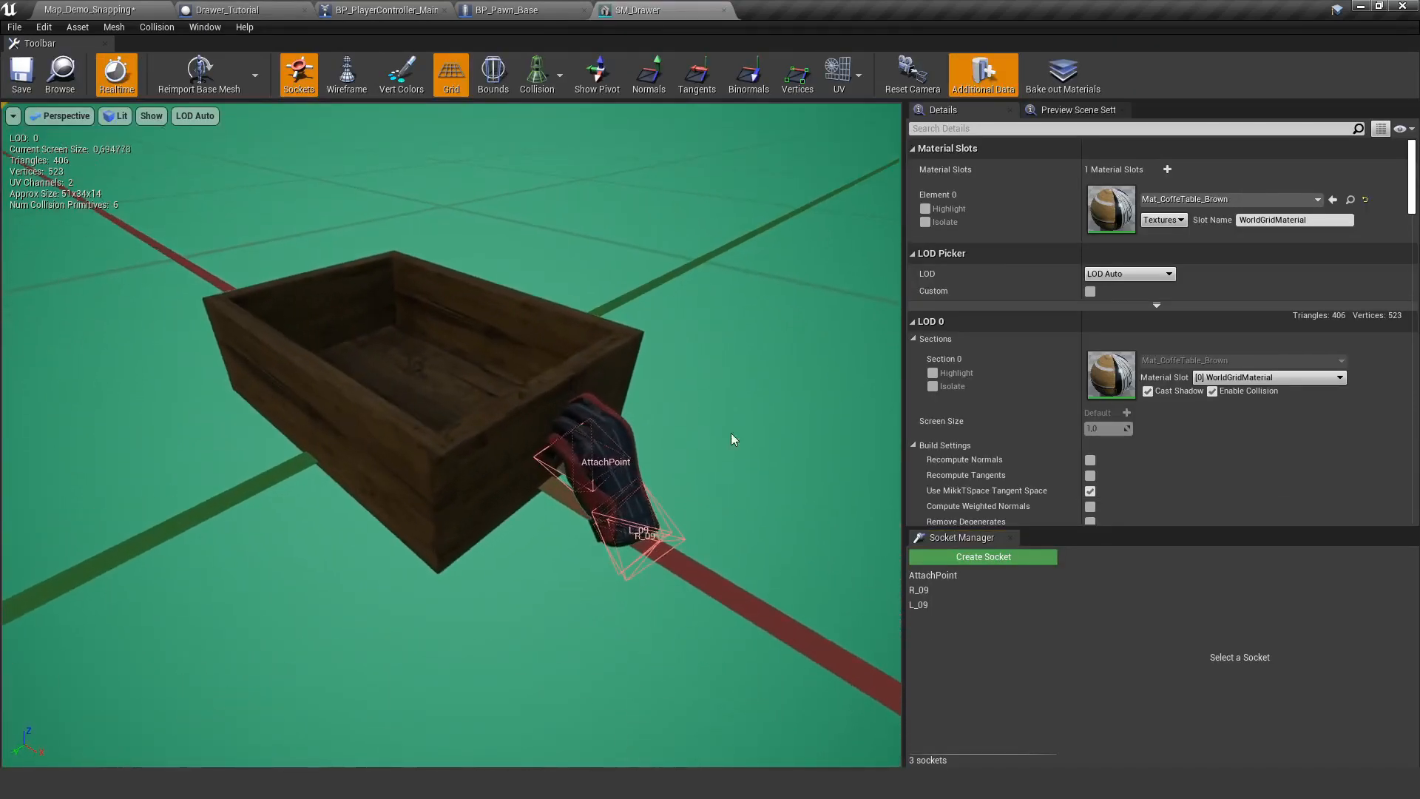
- Create a new SM_Drawer socket previewing Mesh_Glove_07_Plate and reposition it on the drawer
click(933, 576)
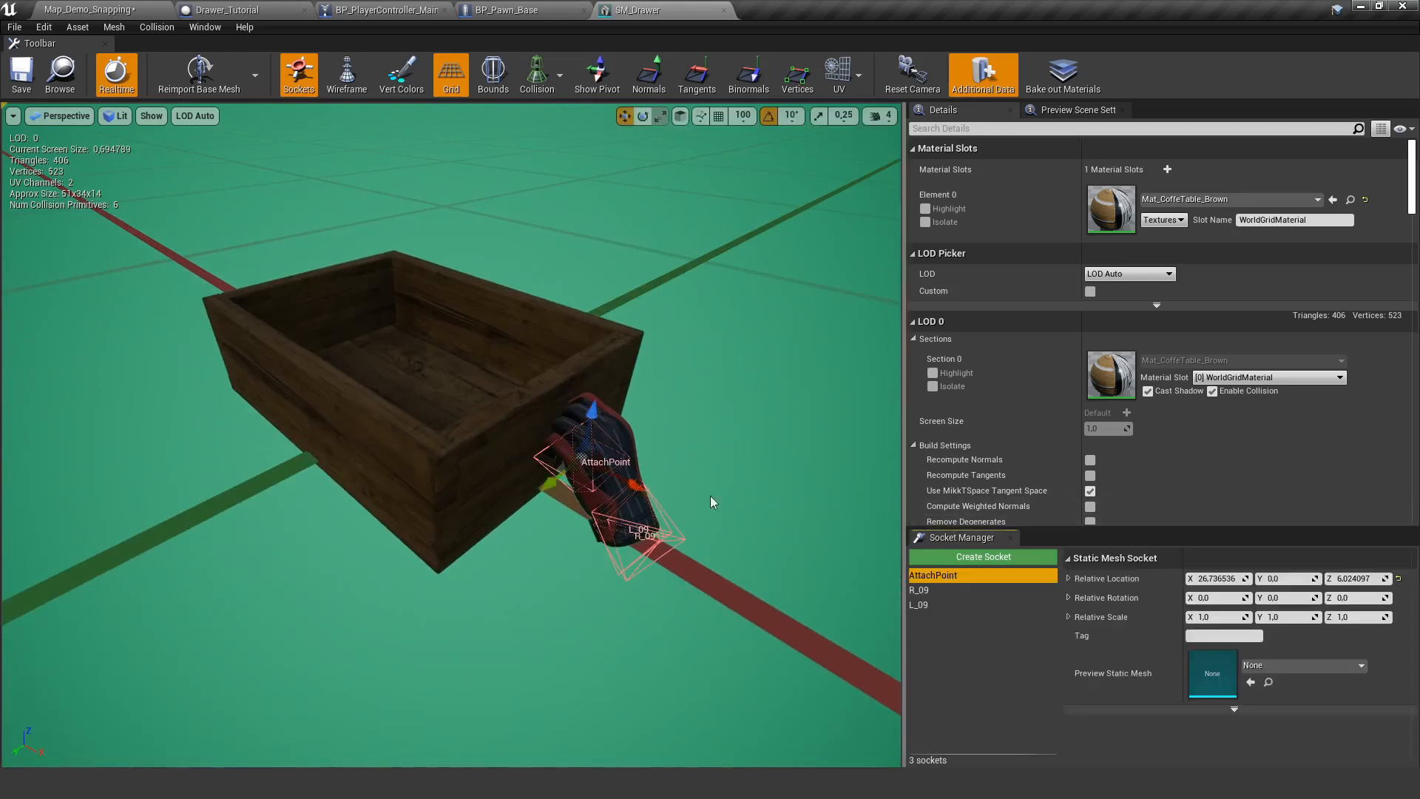
mouse_move(715, 458)
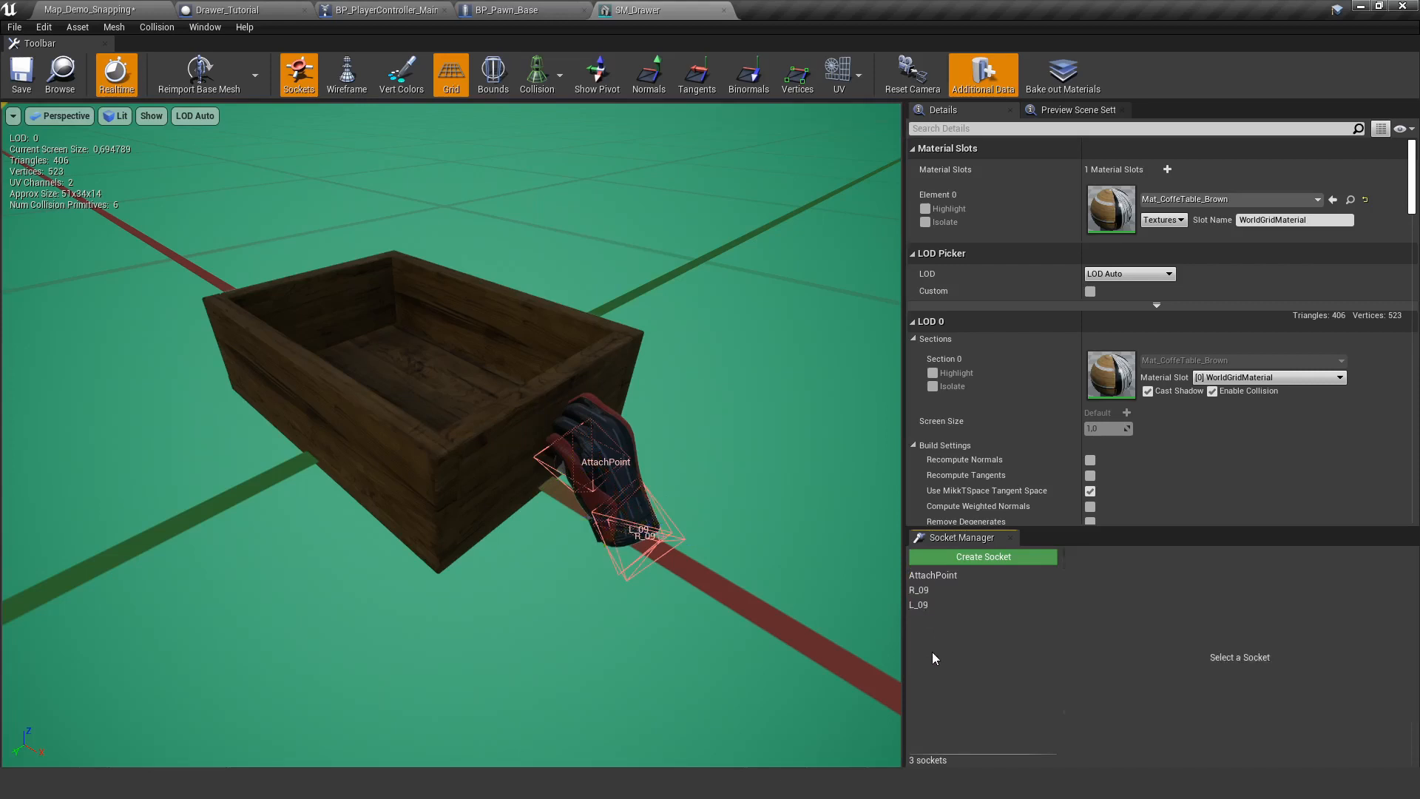
click(983, 556)
text(R_)
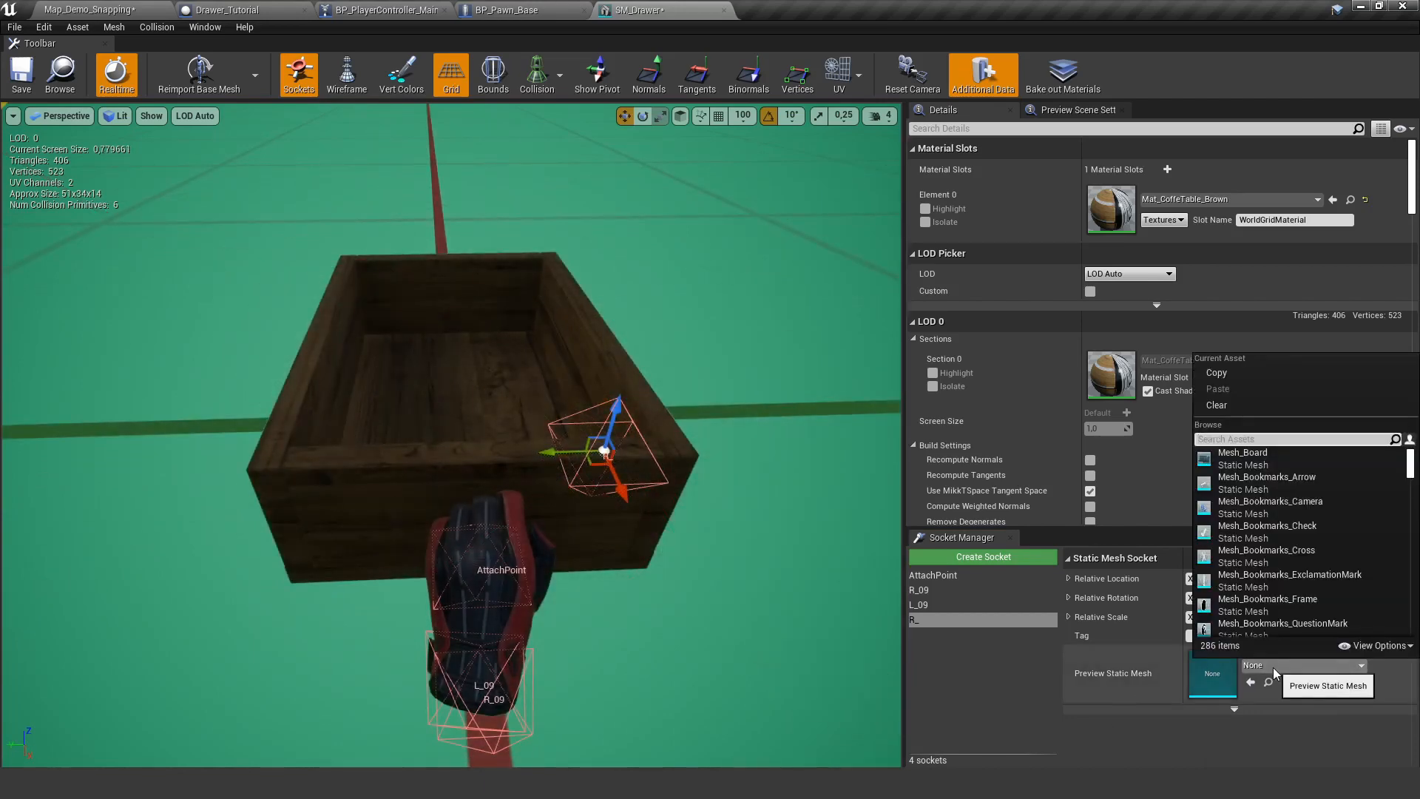
text(glov)
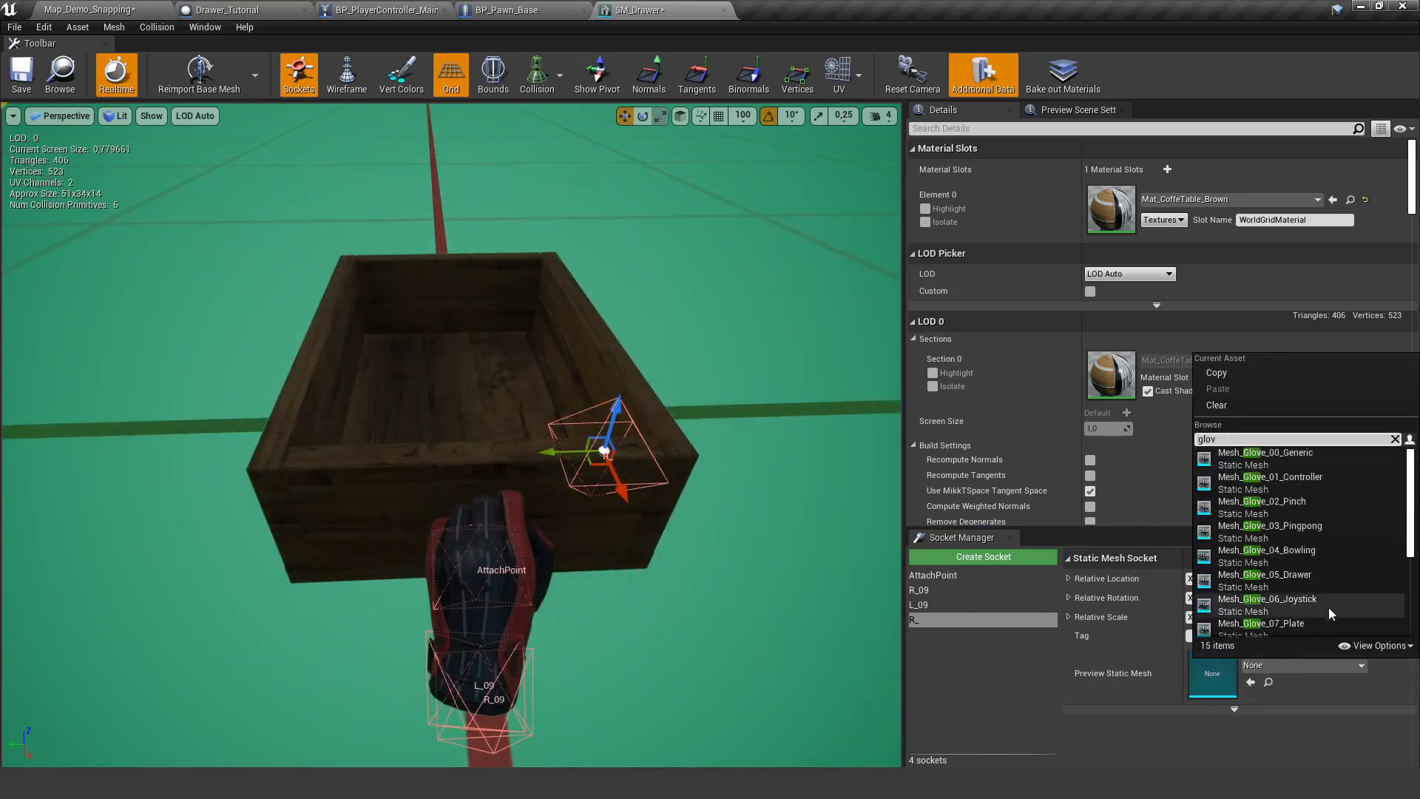
click(1263, 623)
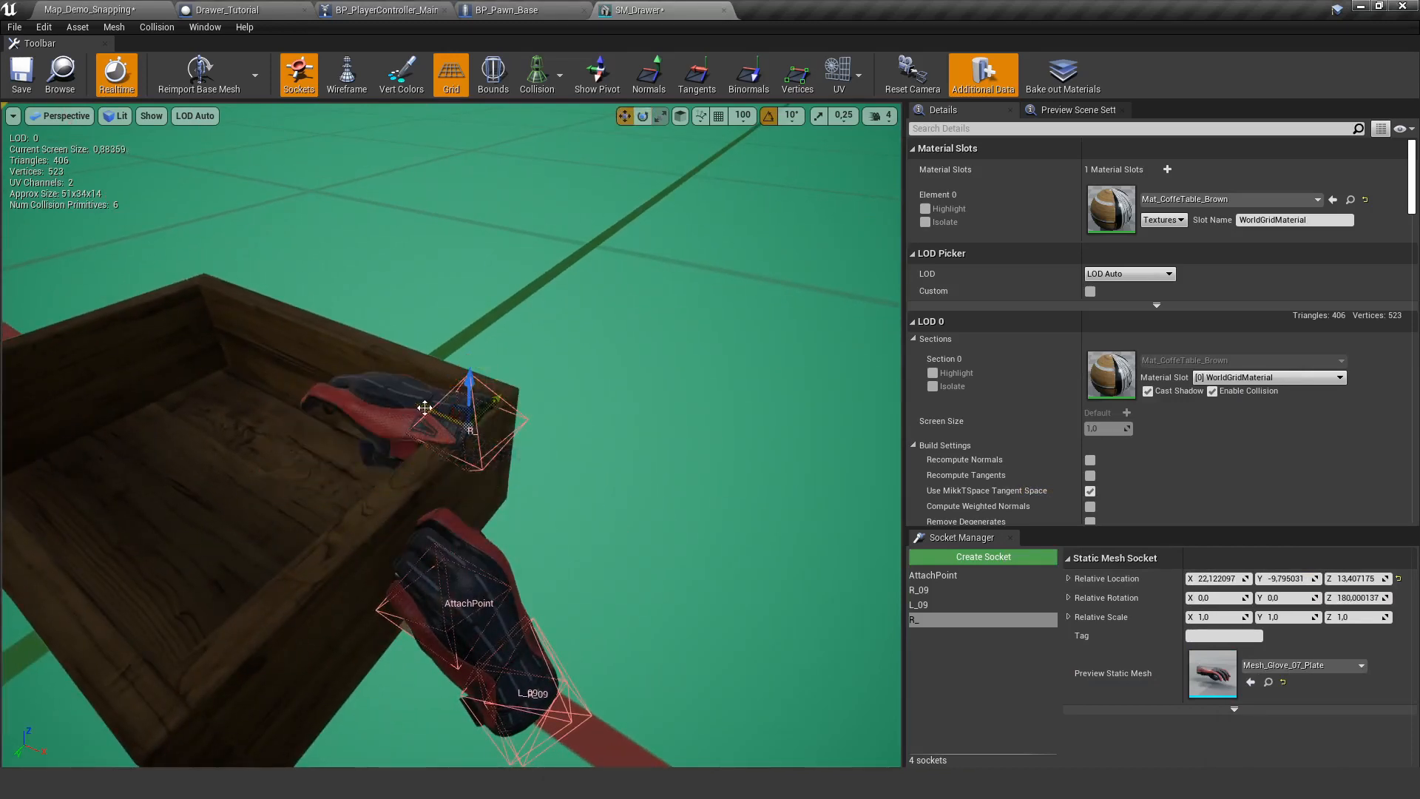
drag(469, 390, 593, 444)
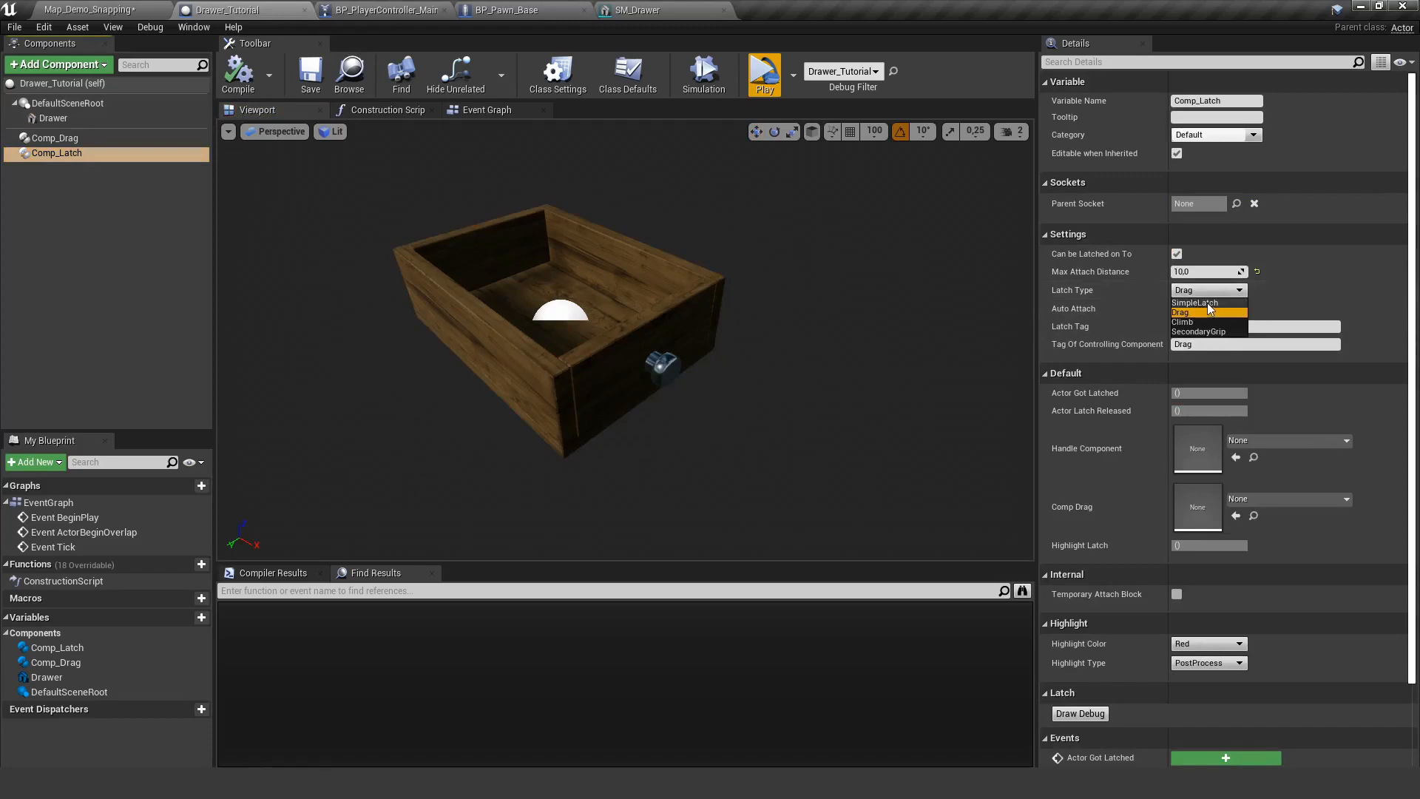
- Set the drawer's Comp_Latch Latch Type to SimpleLatch
click(1195, 302)
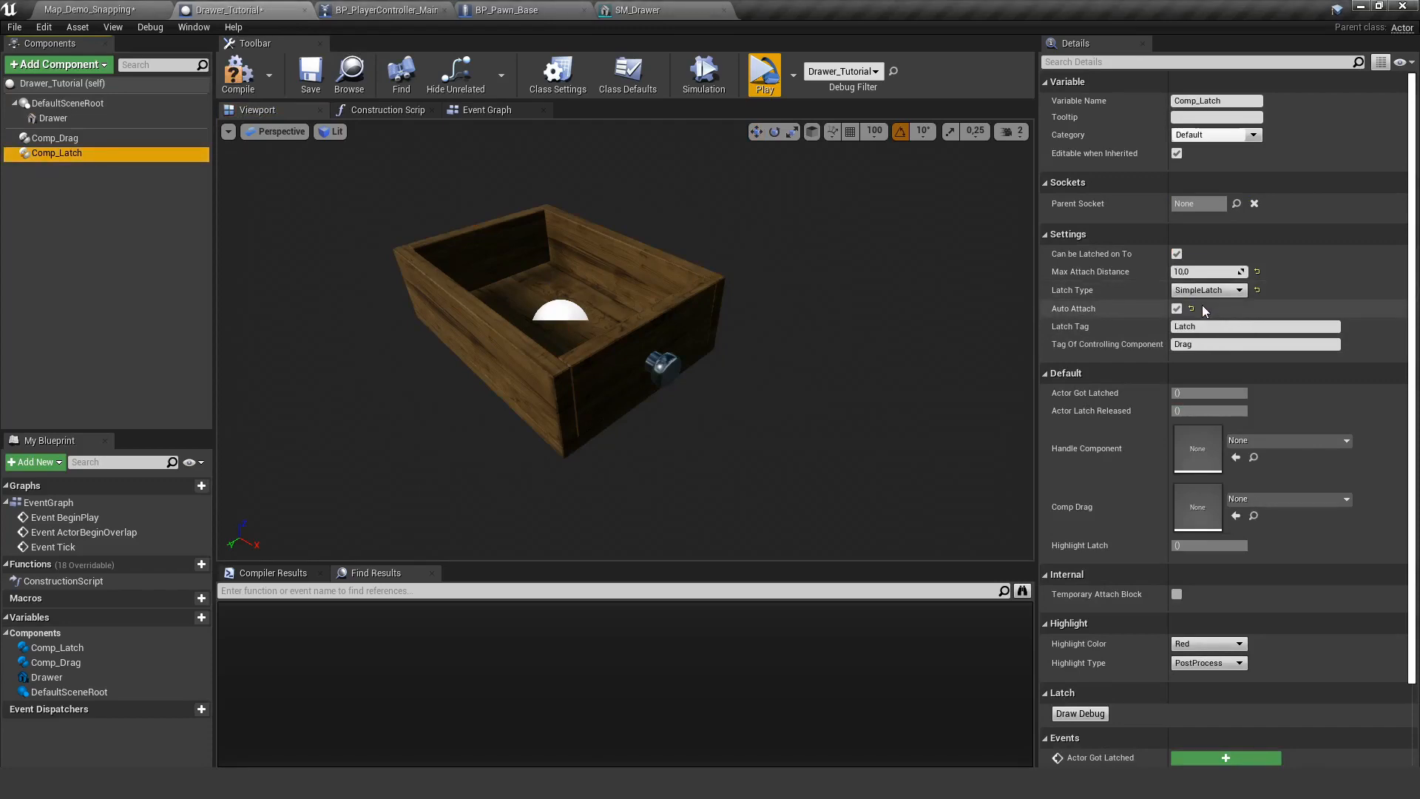
click(764, 74)
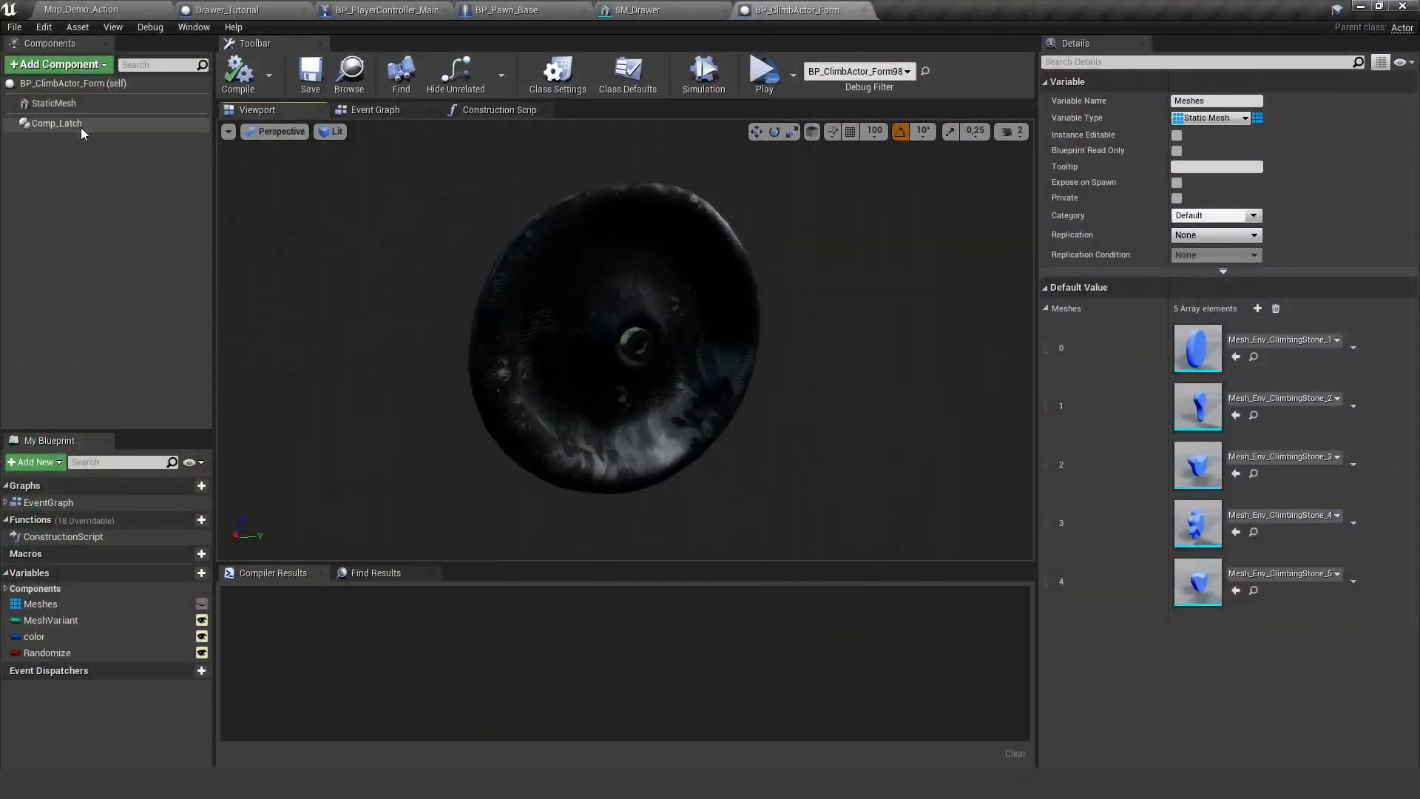
- Set BP_ClimbActor_Form's Comp_Latch to Climb, keeping attach distance 30, and compile
click(56, 123)
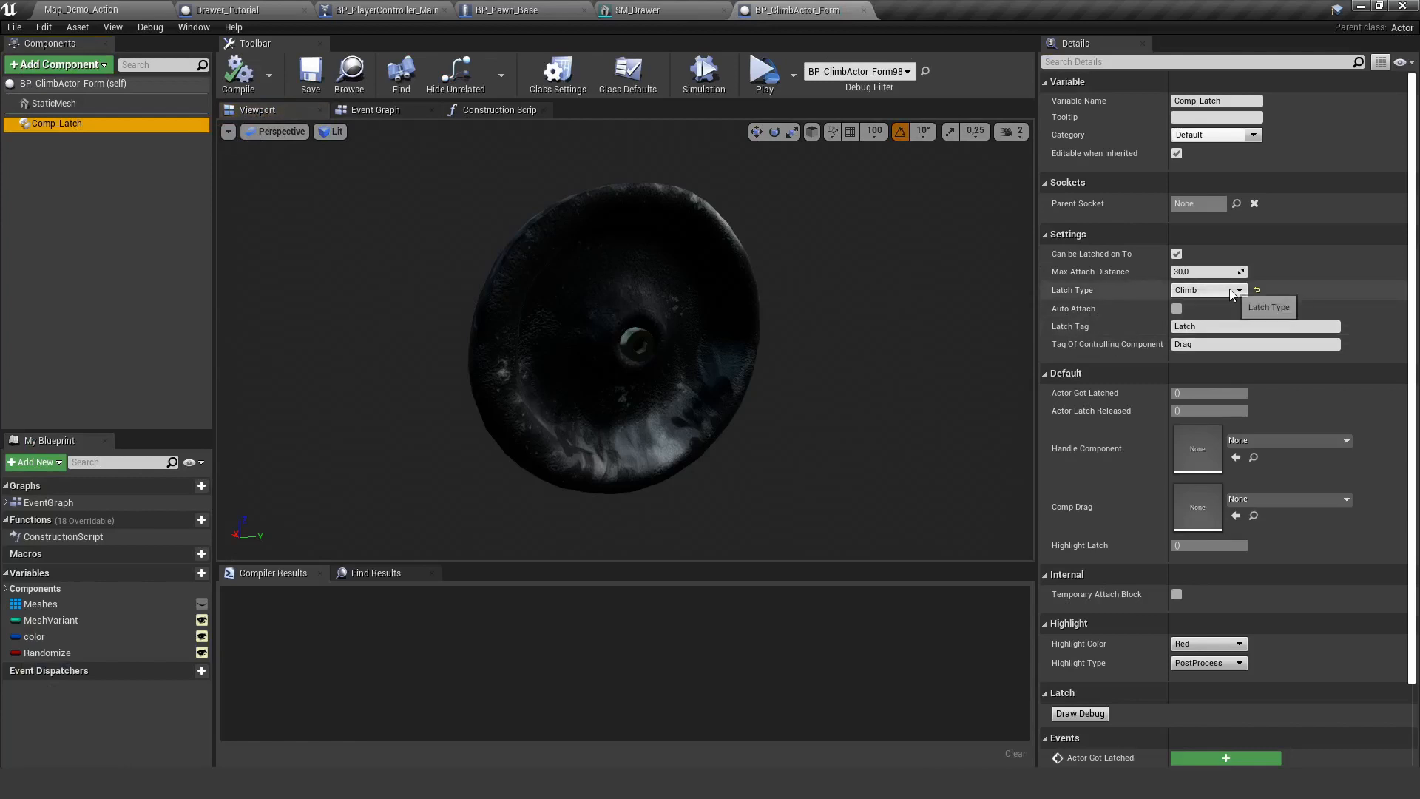
click(1236, 290)
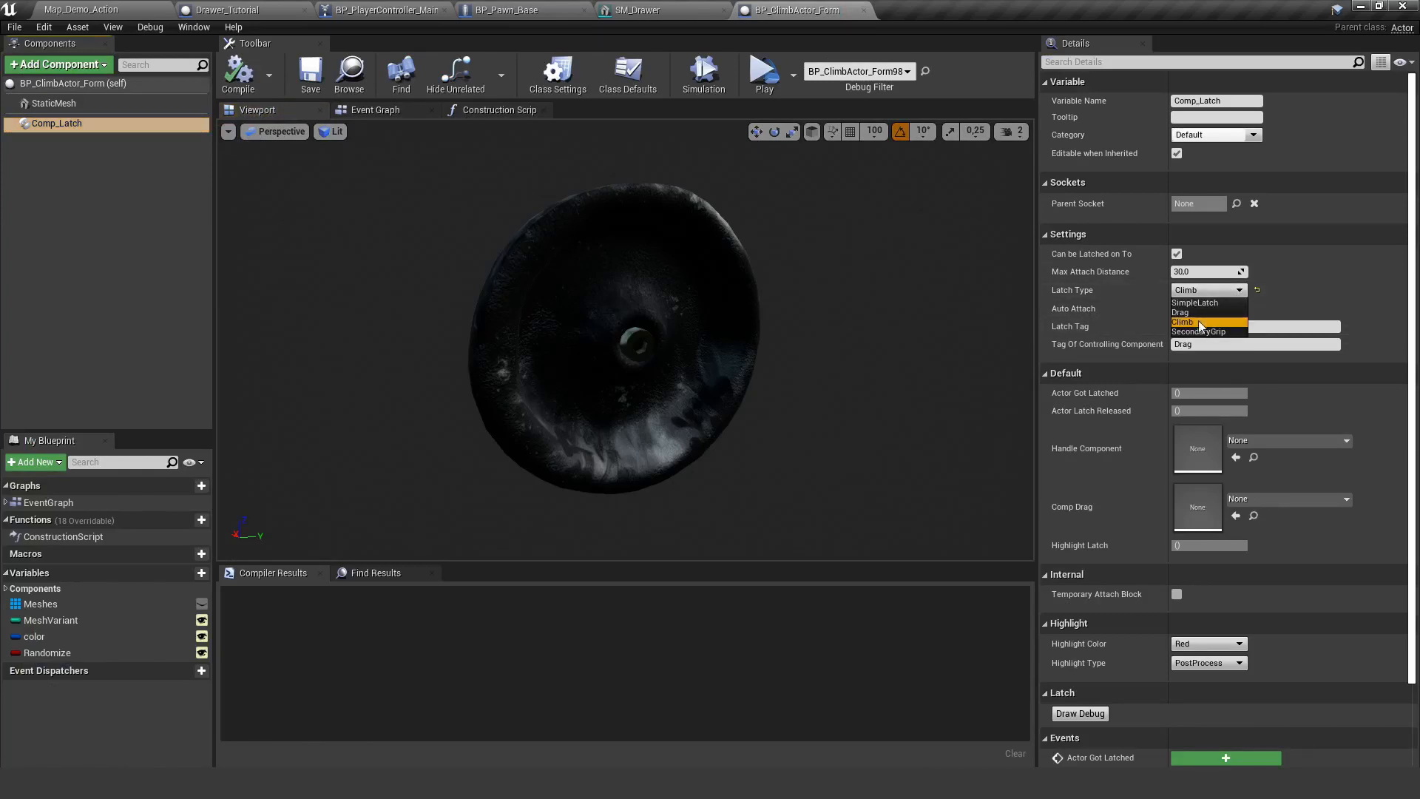
click(1183, 322)
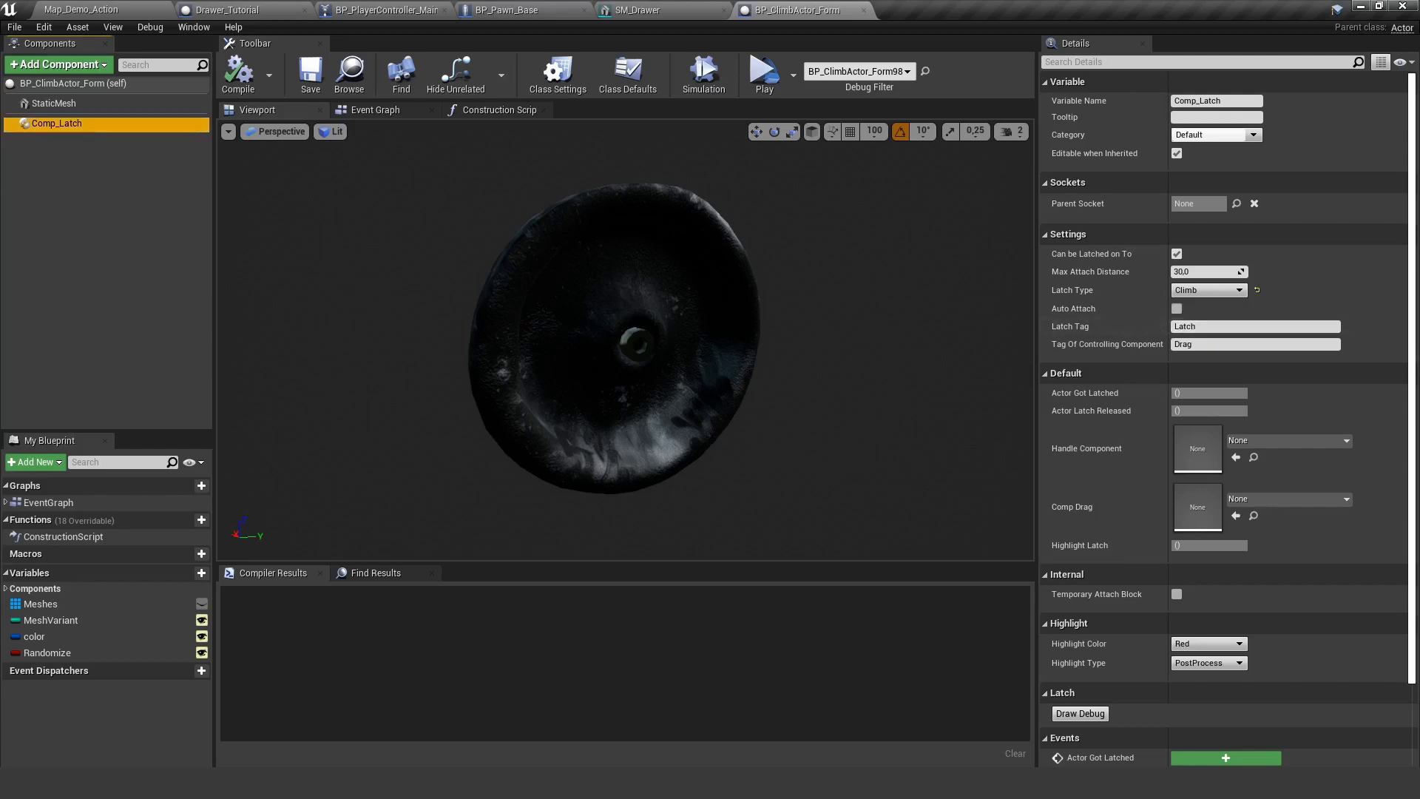
click(763, 76)
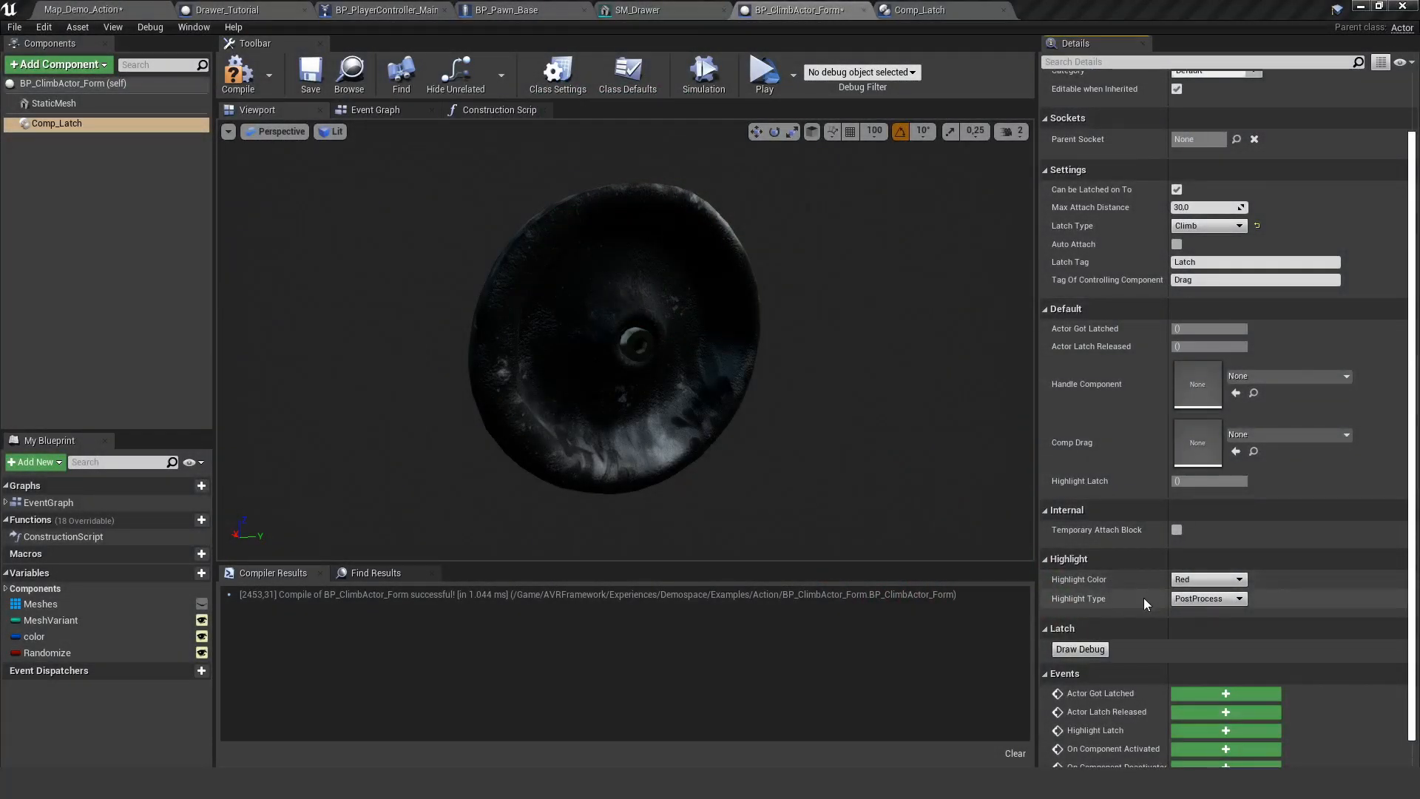
- Change Comp_Latch's Highlight Color to Green and recompile BP_ClimbActor_Form
click(1208, 578)
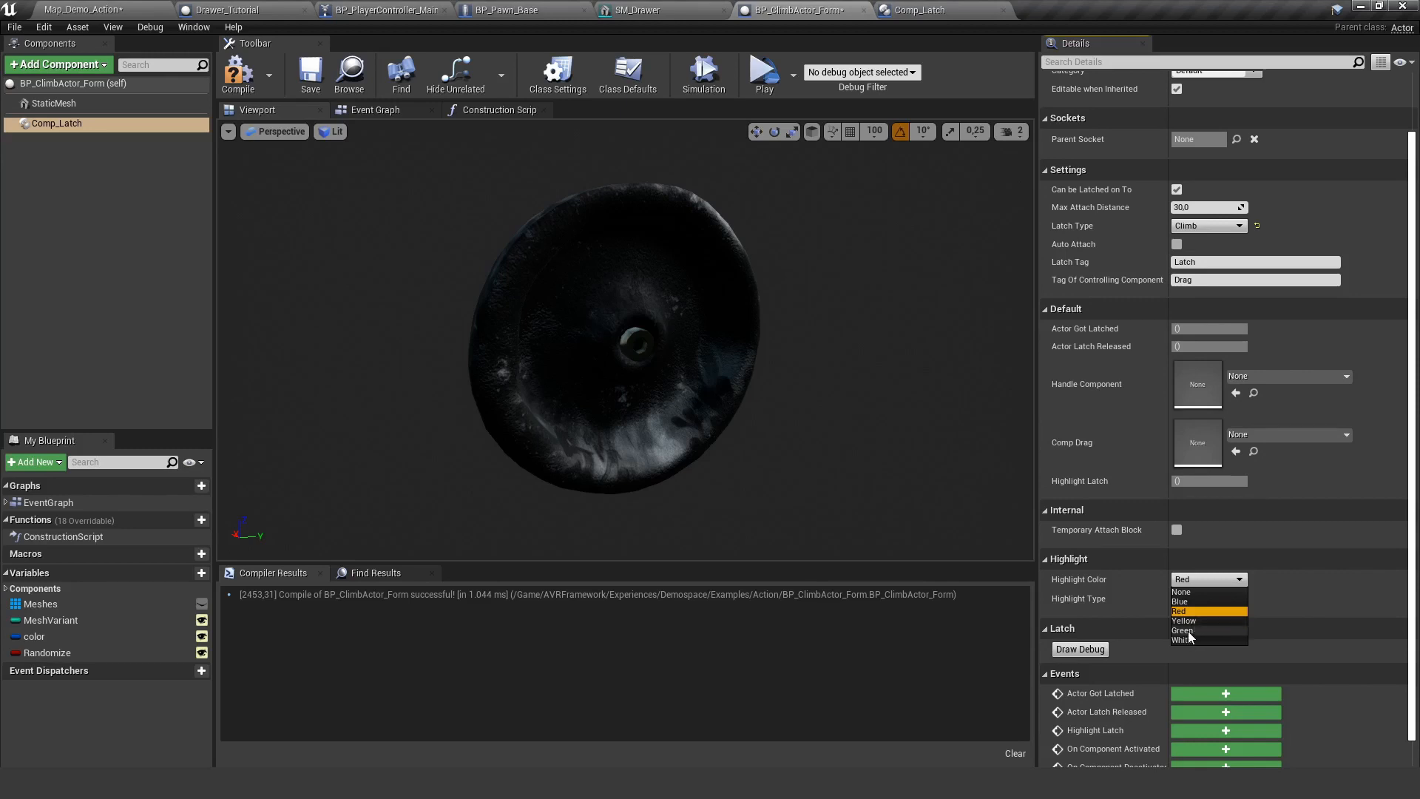
click(1183, 631)
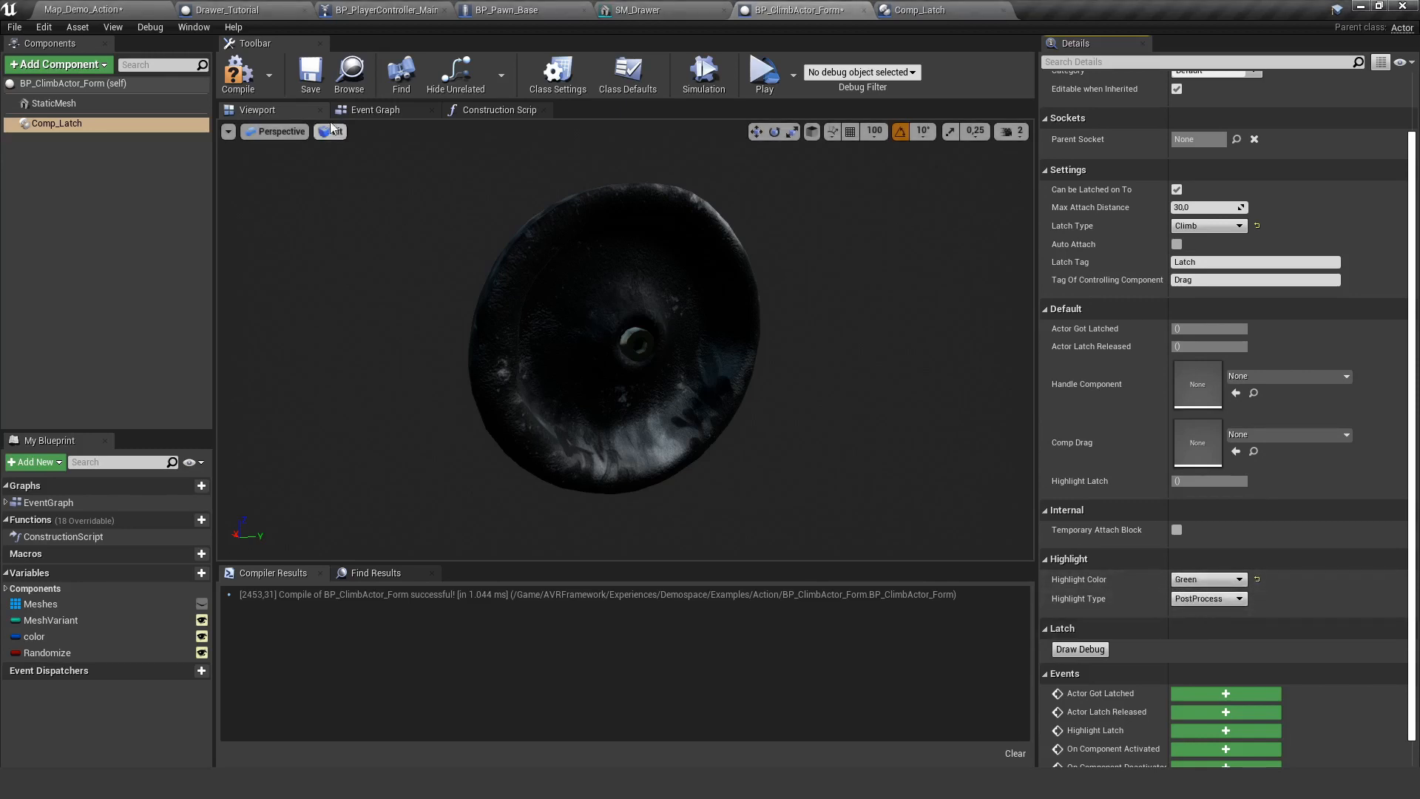
click(310, 74)
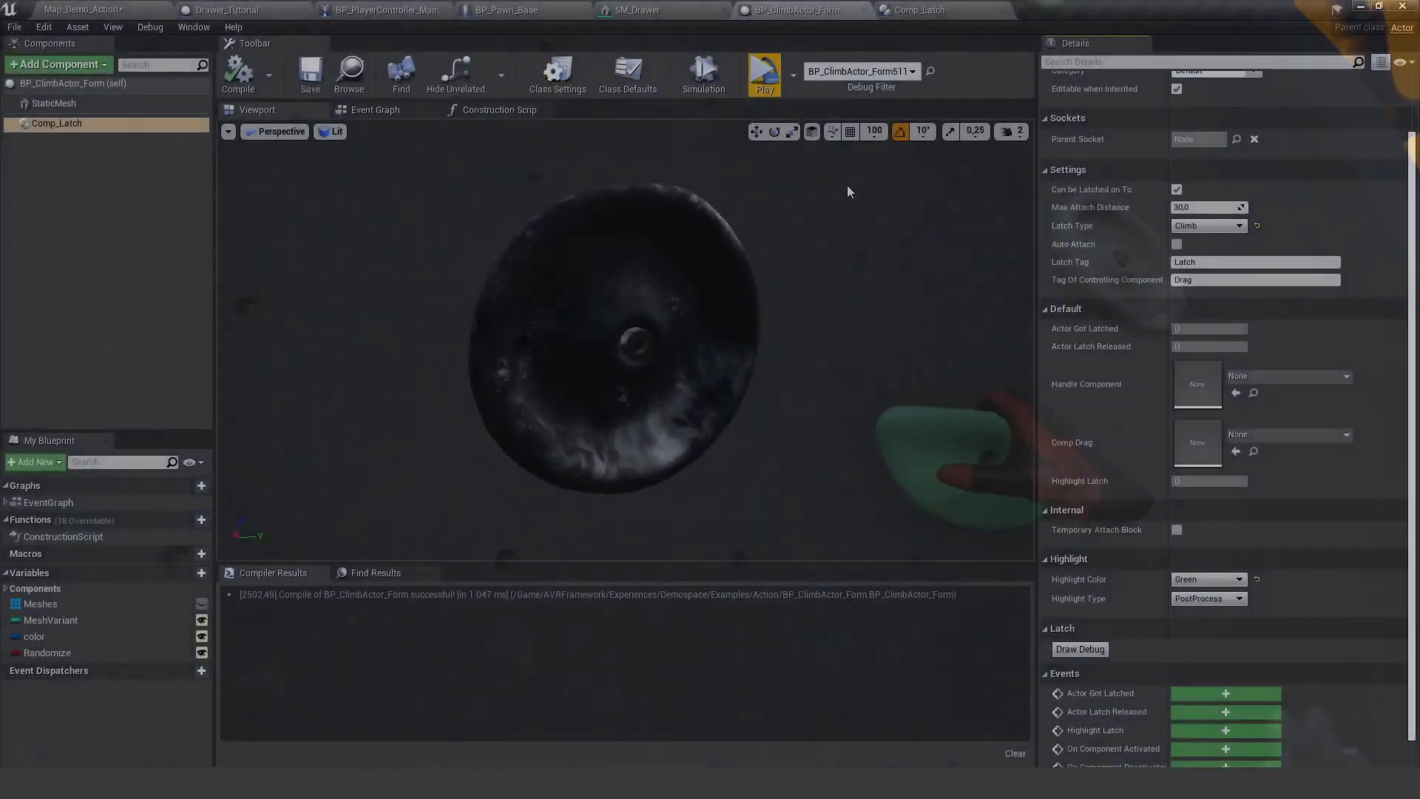
- Recompile BP_ClimbActor_Form, review the Latch Type options, and switch to Comp_Latch
click(1241, 226)
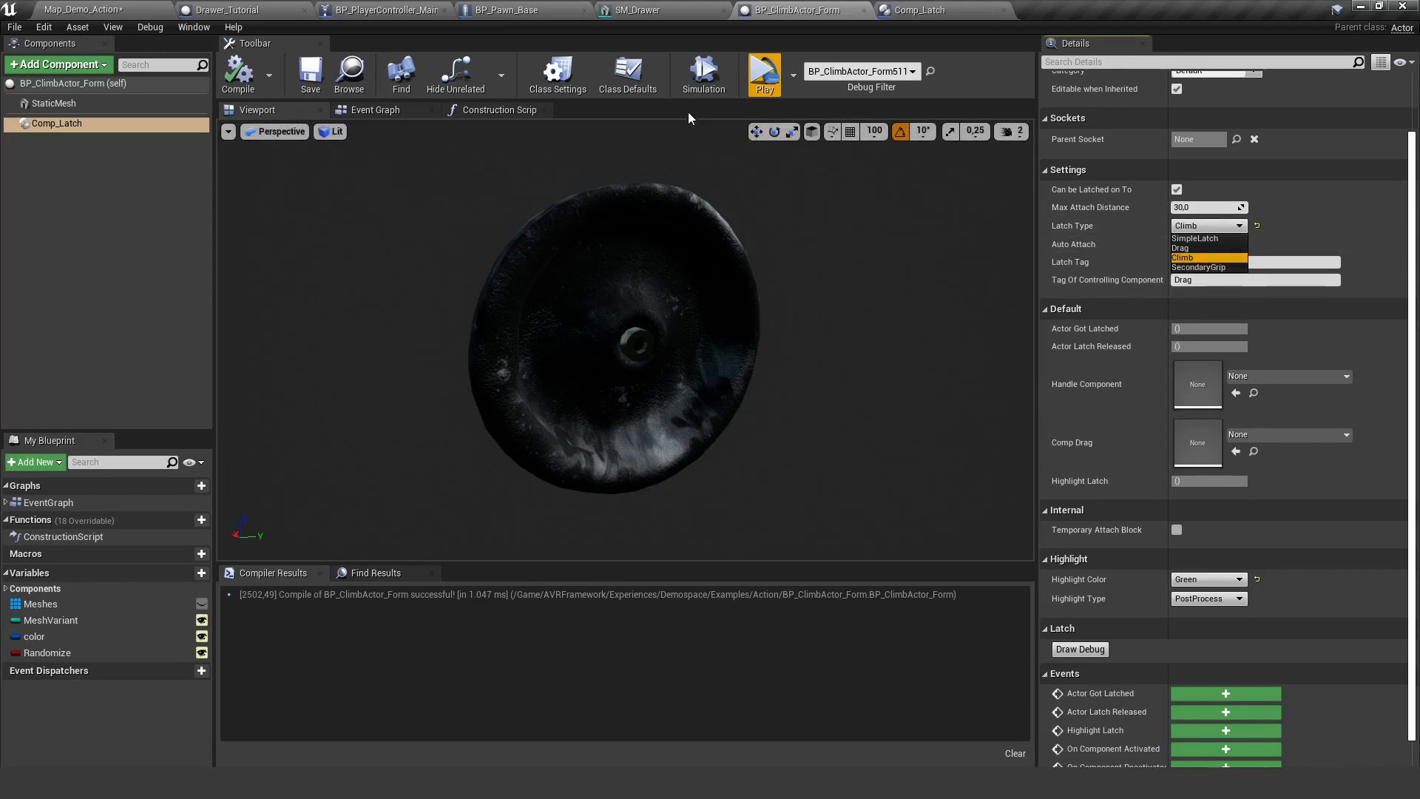
mouse_move(696, 120)
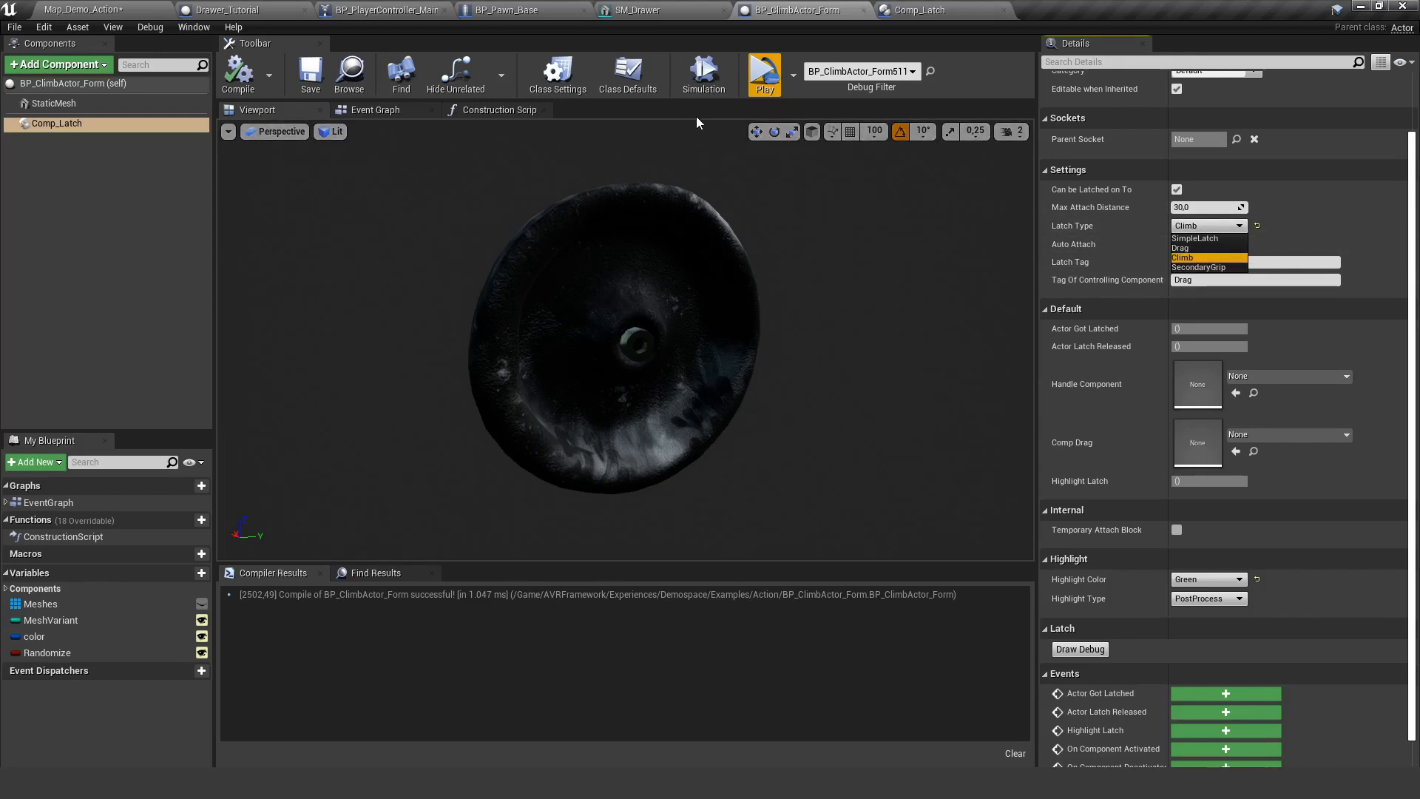
mouse_move(918, 10)
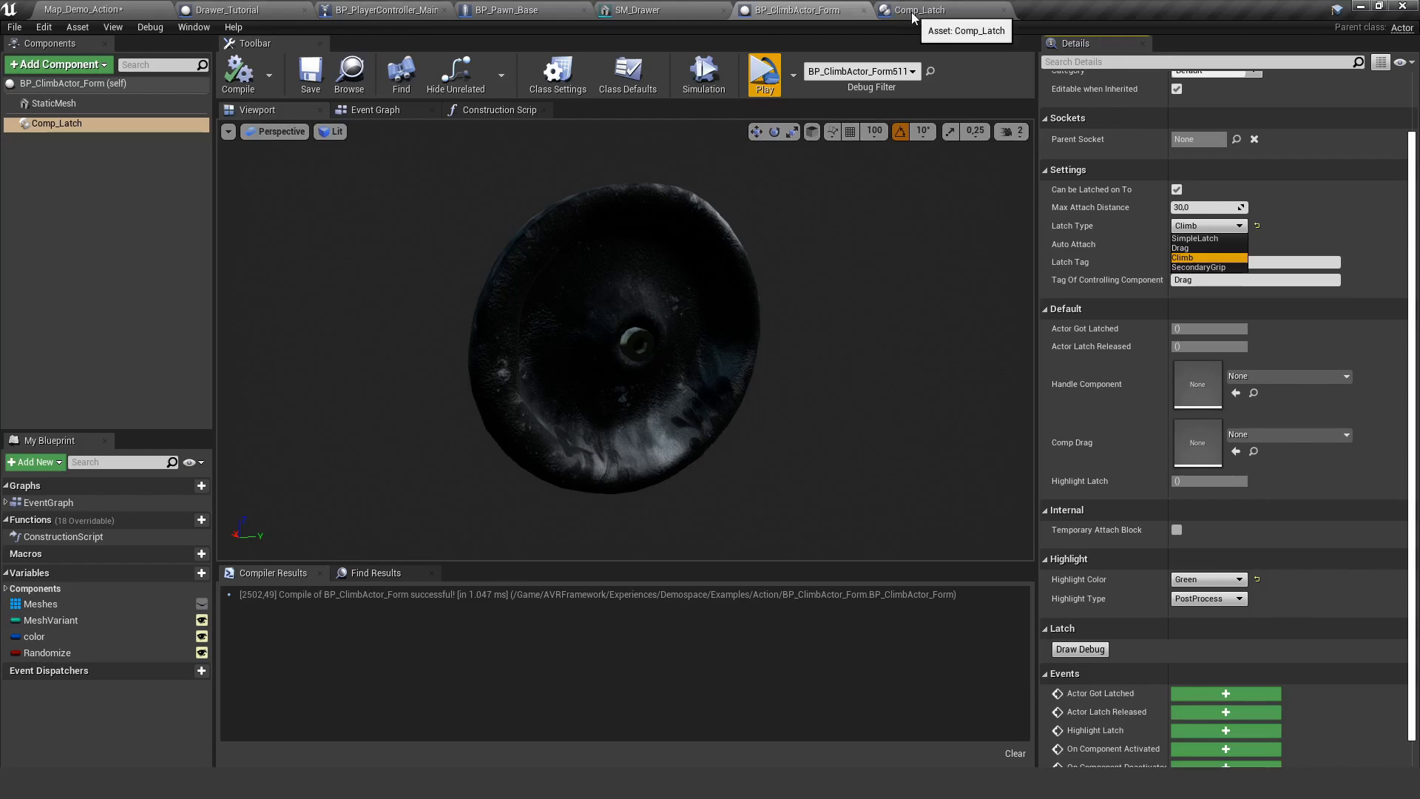
click(924, 10)
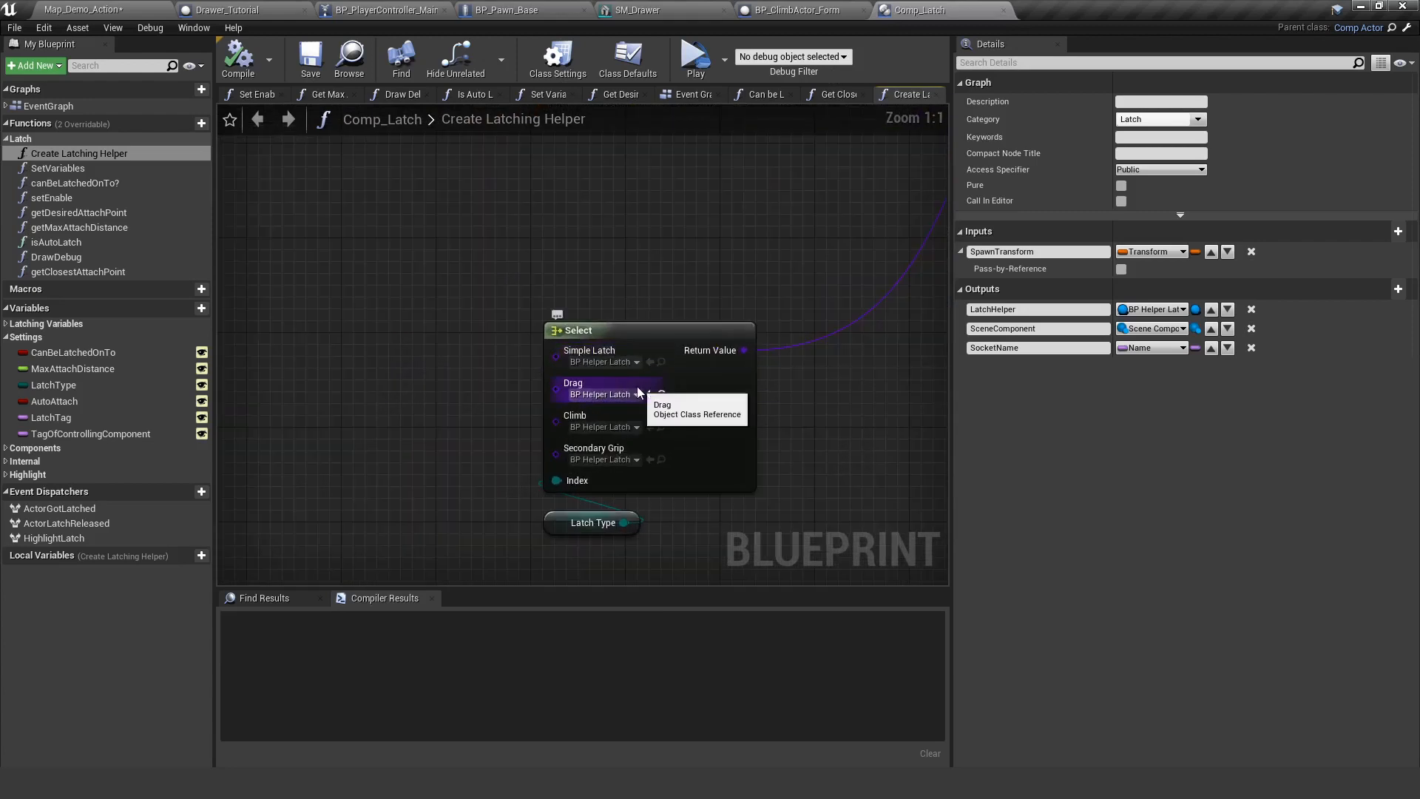
mouse_move(616, 453)
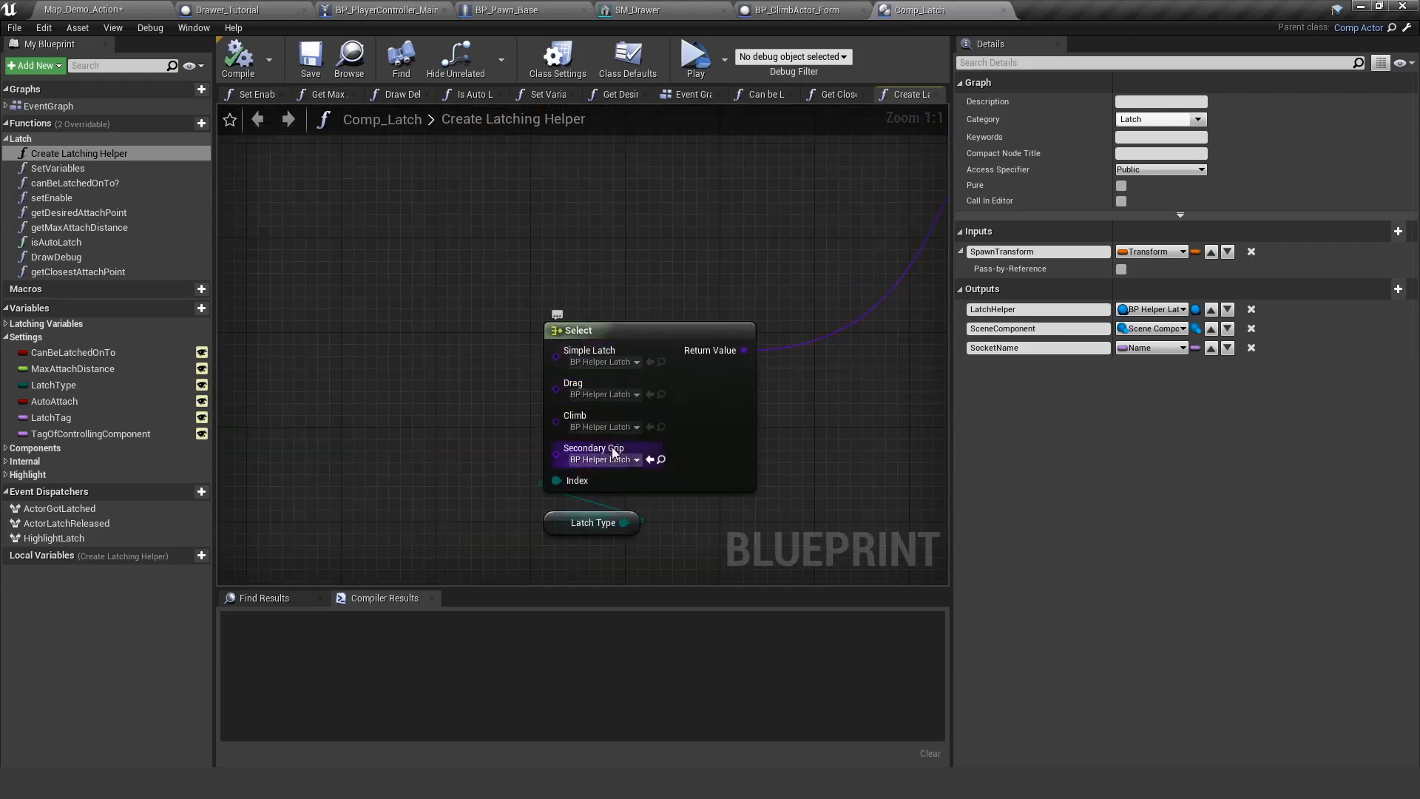
mouse_move(602, 459)
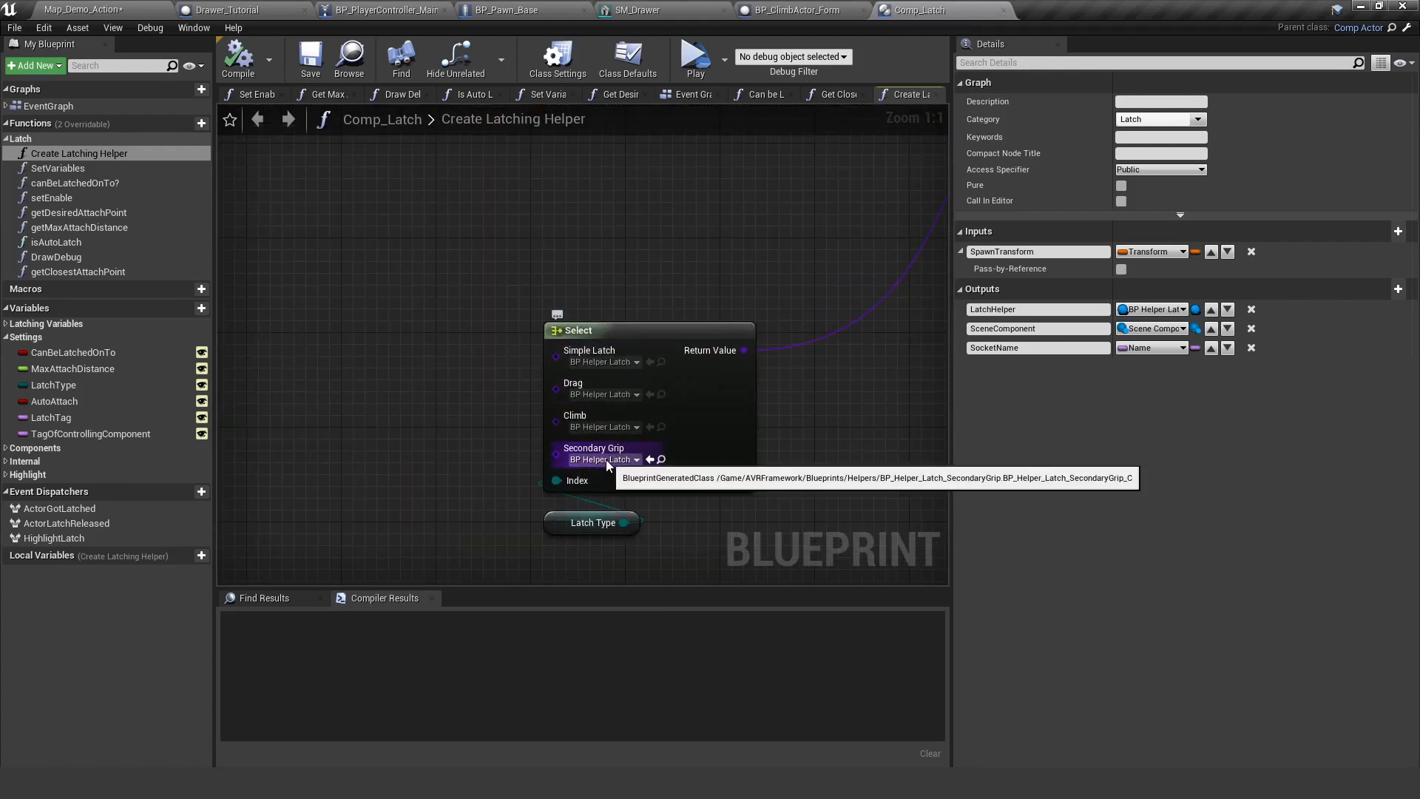